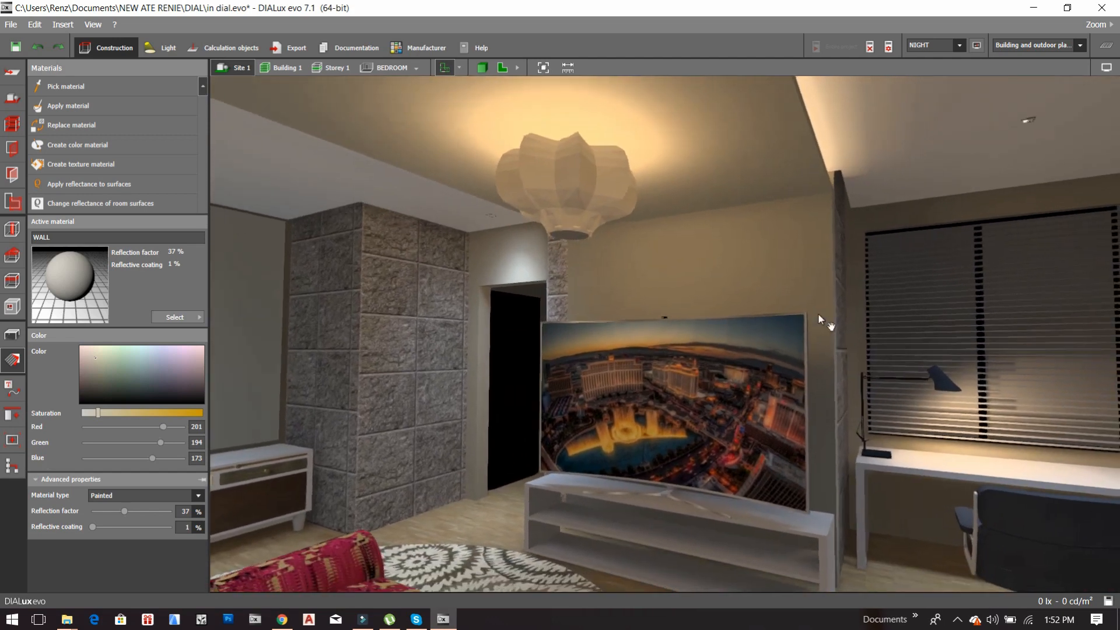
Step: Switch the bedroom from the orbited 3D view to the 2D floor plan
drag(819, 319, 597, 217)
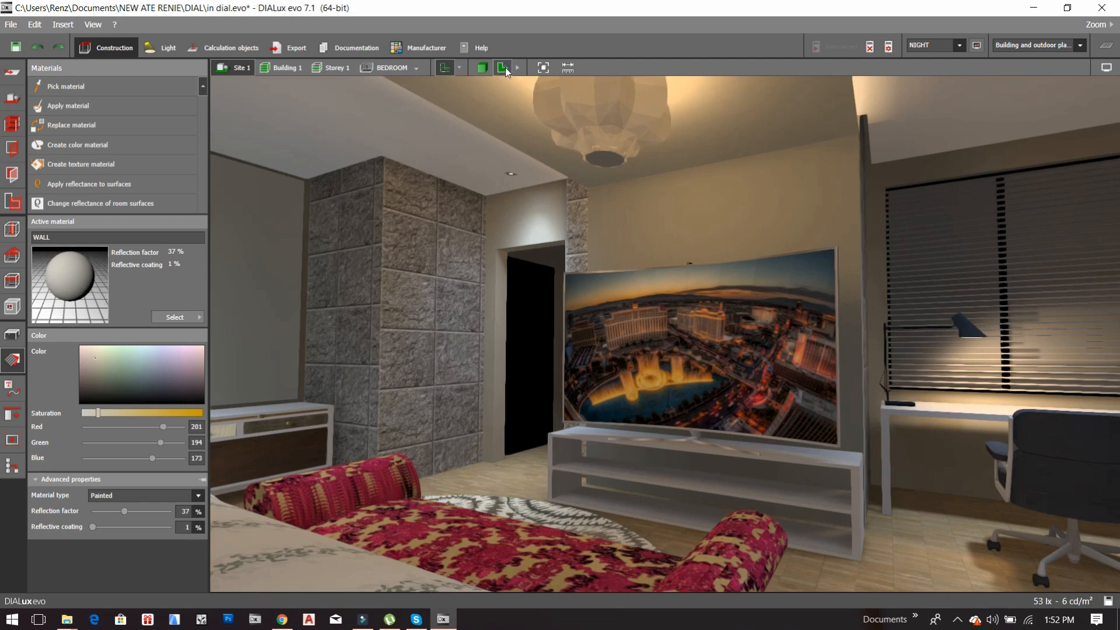
click(482, 68)
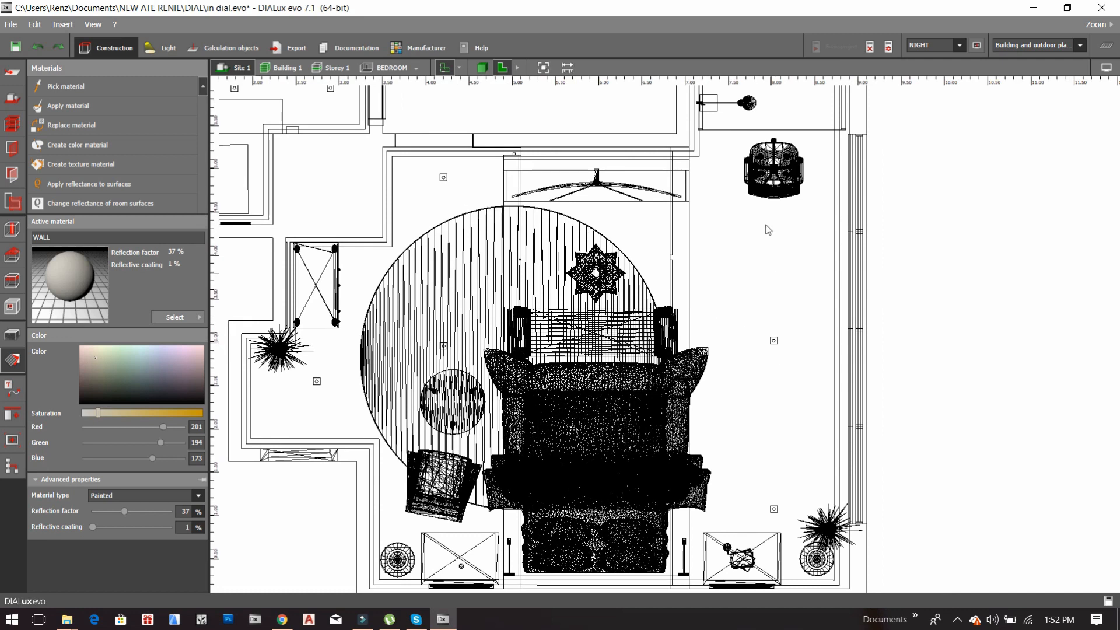
mouse_move(798, 247)
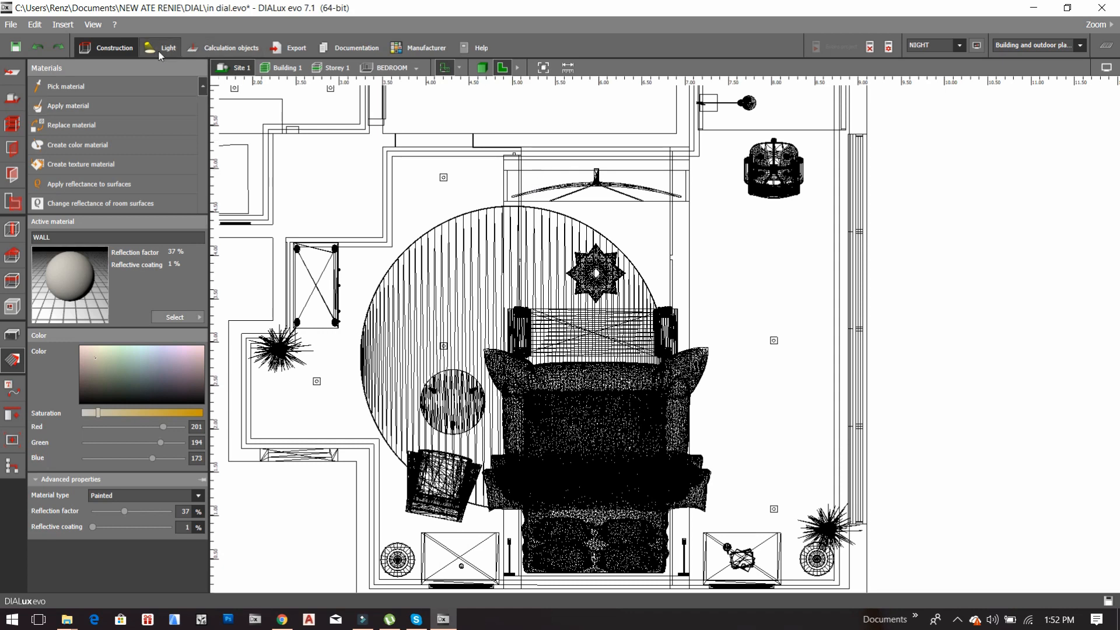
mouse_move(161, 51)
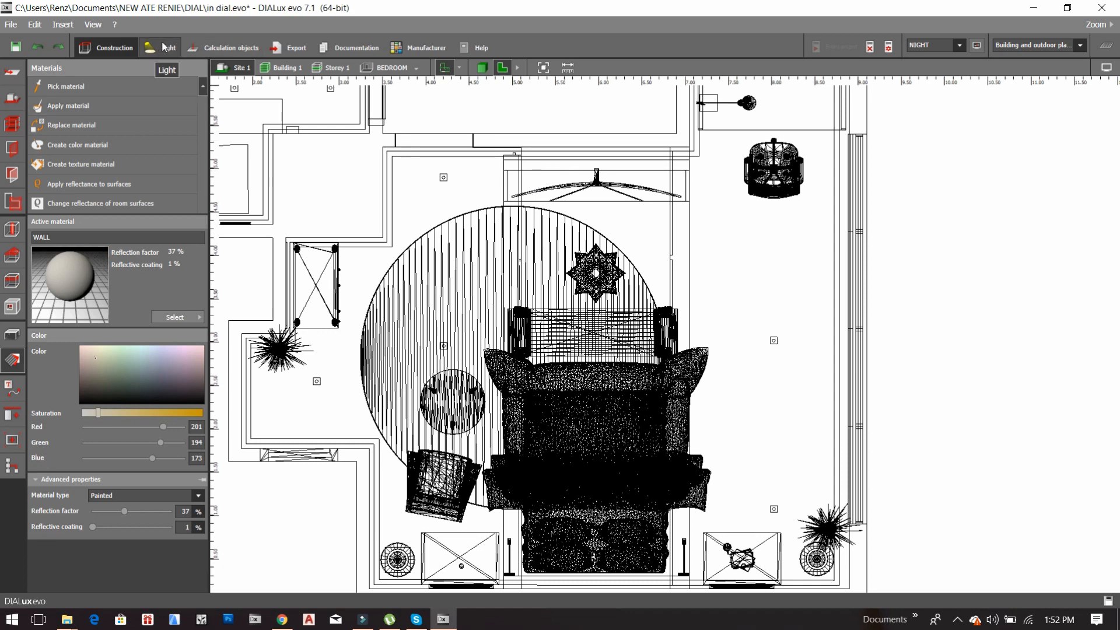
Step: In the Light workspace, create the empty Light scene 3 and select it
click(168, 46)
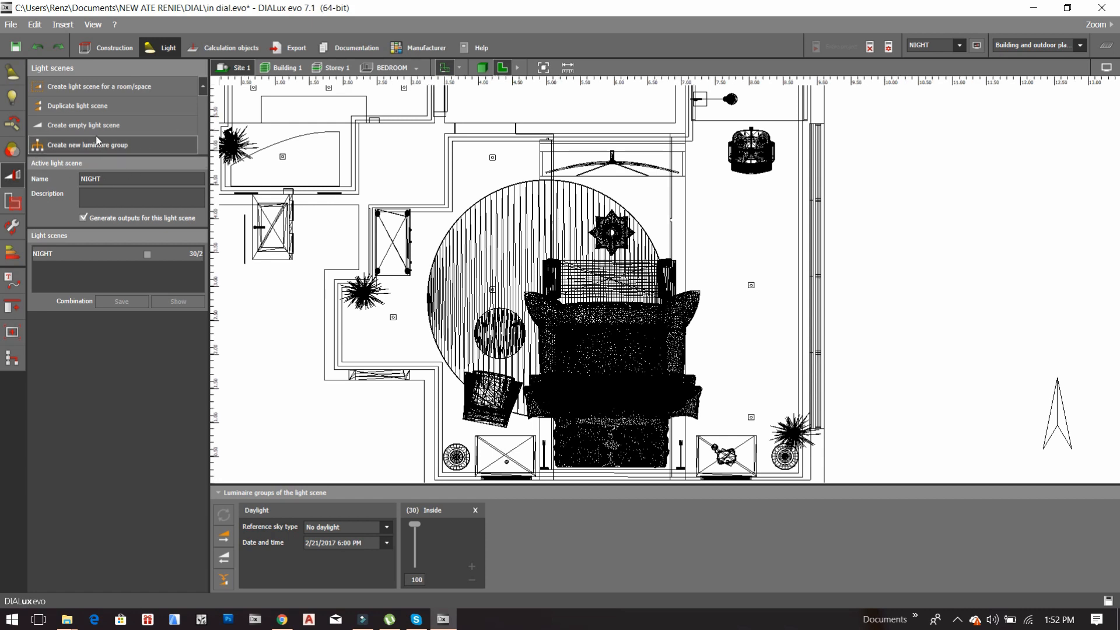
mouse_move(97, 125)
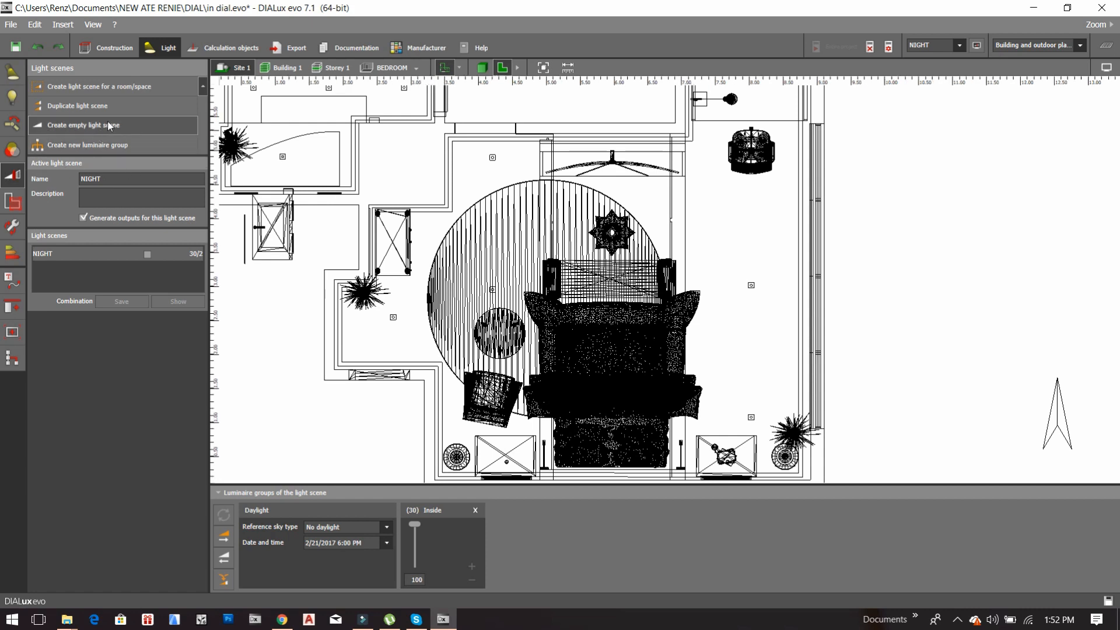
click(83, 125)
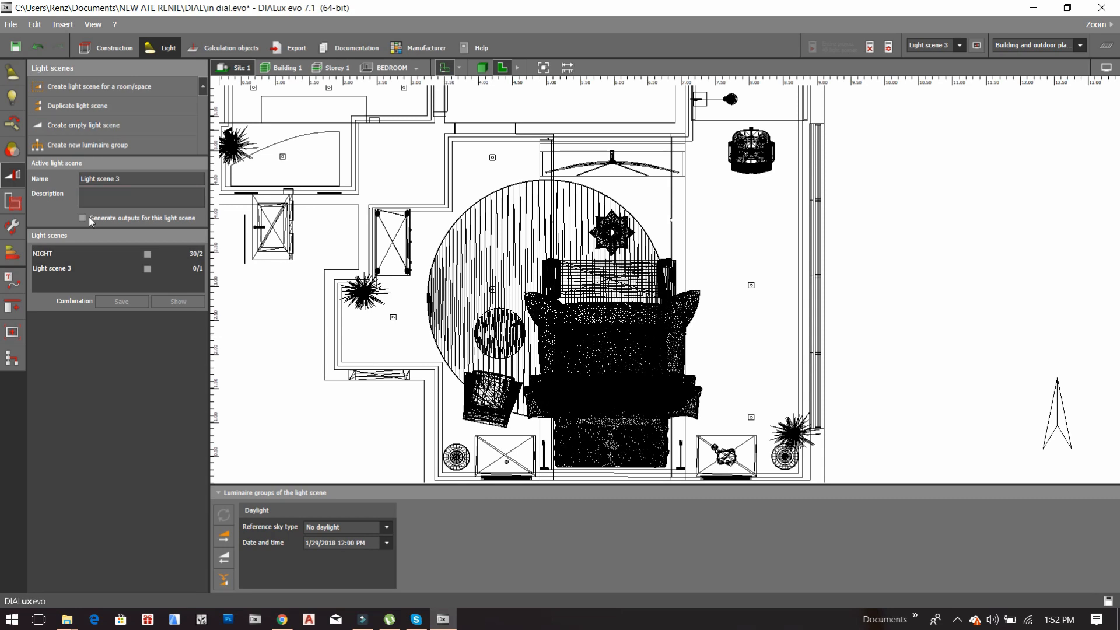
click(51, 268)
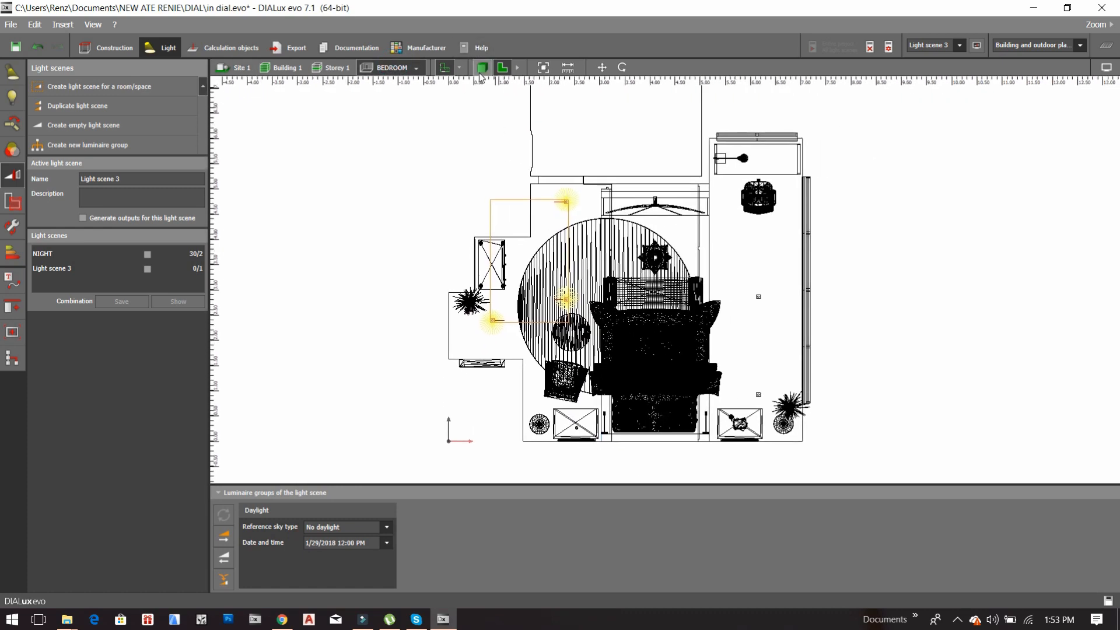
Step: Return to the 3D view and orbit around the ceiling to inspect the downlight cones
click(482, 68)
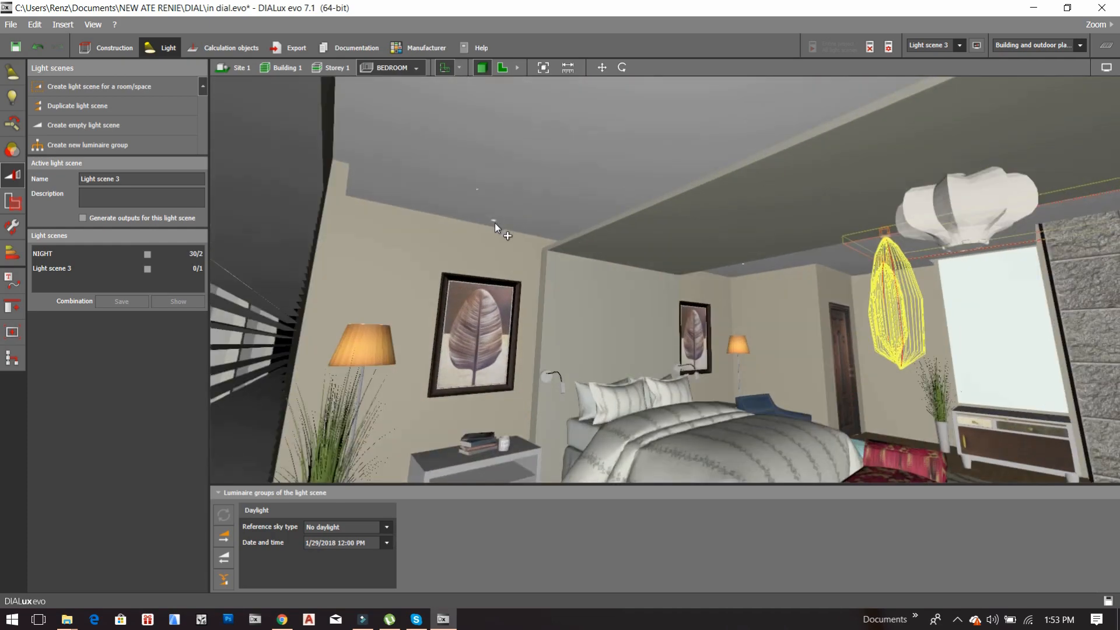
drag(495, 227, 479, 266)
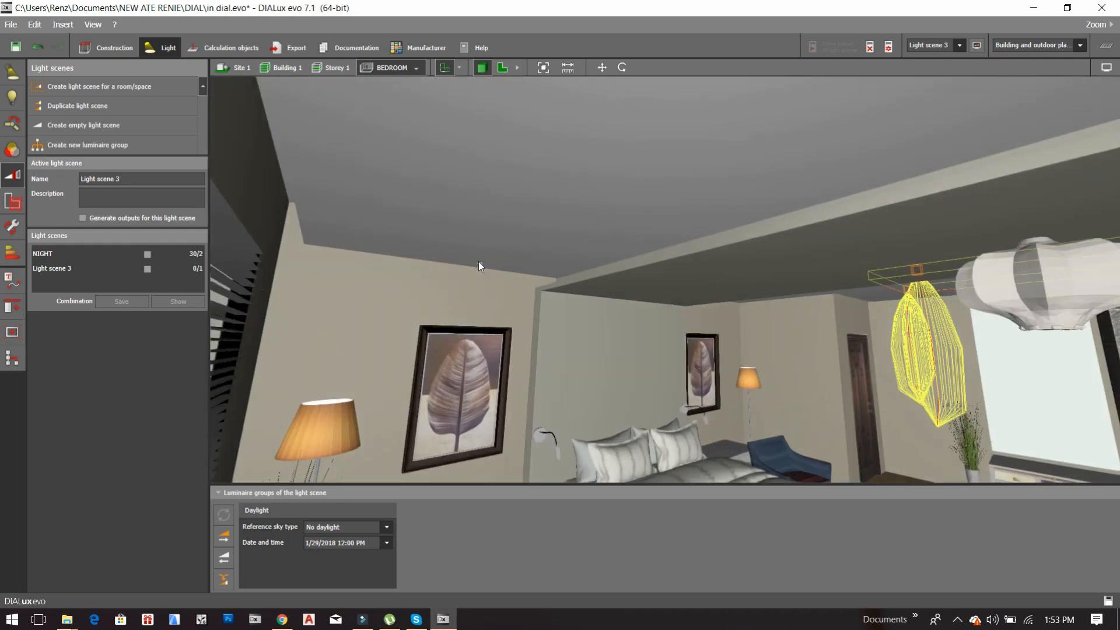
drag(478, 266, 815, 199)
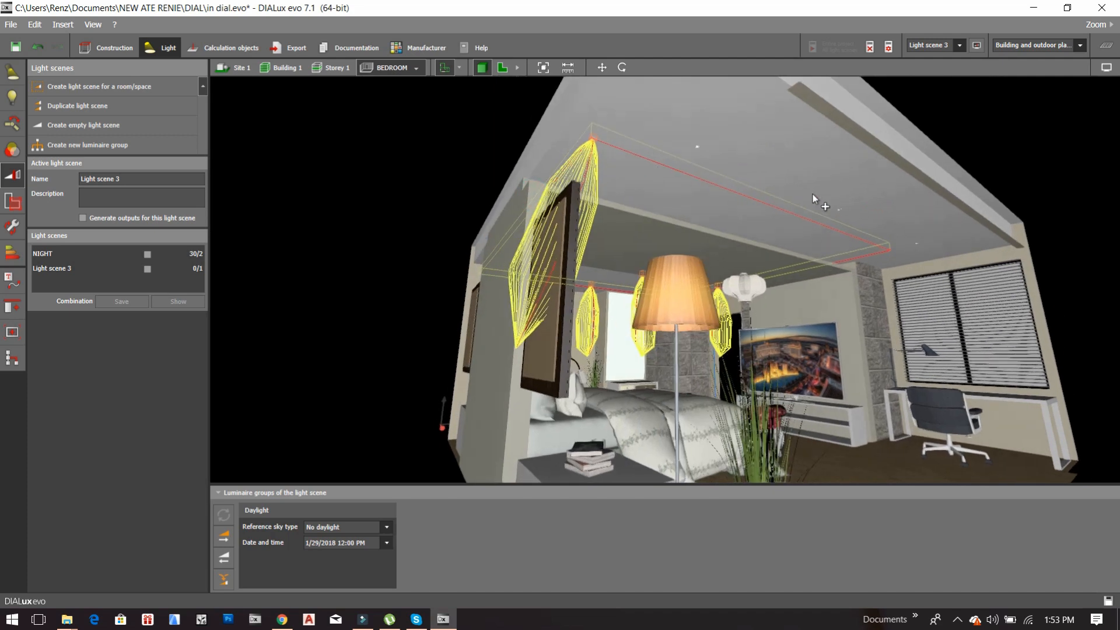
drag(814, 198, 535, 172)
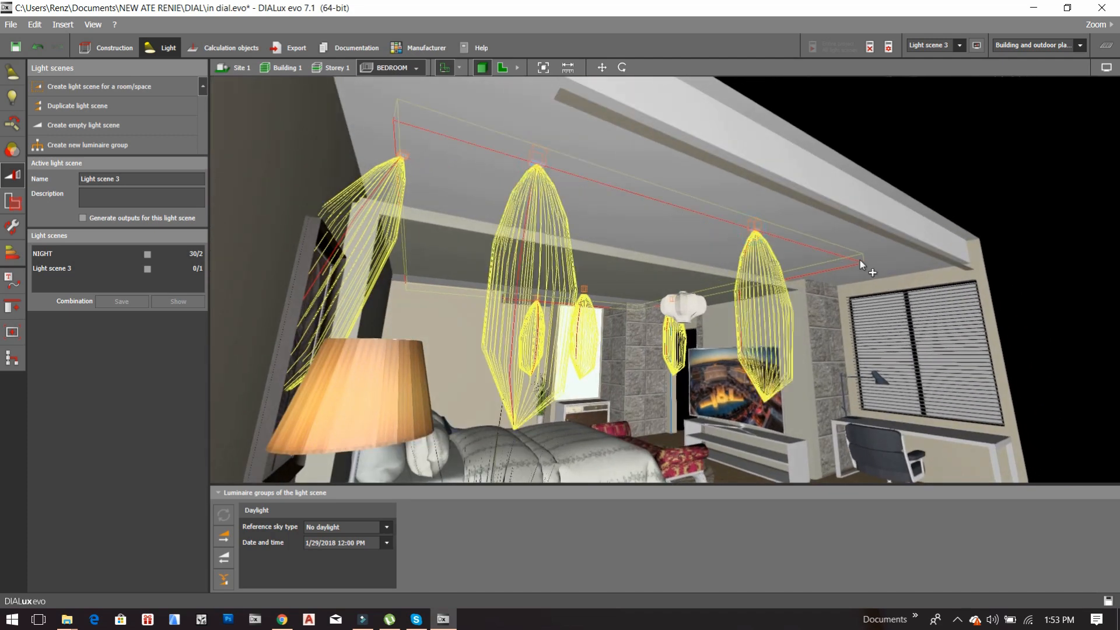
drag(861, 264, 770, 345)
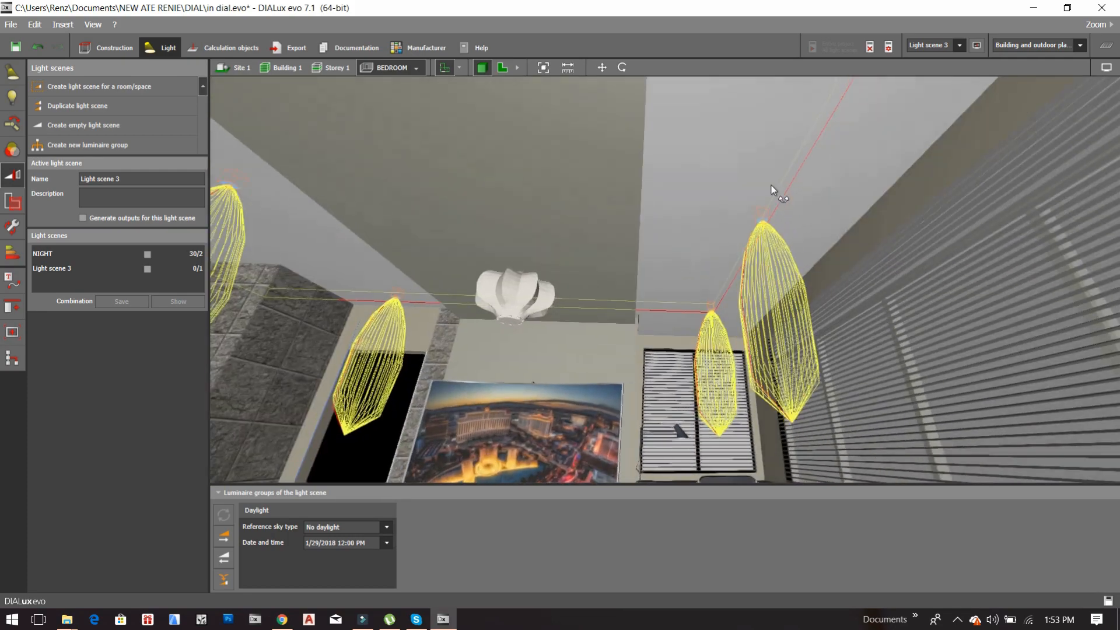
drag(771, 192, 615, 215)
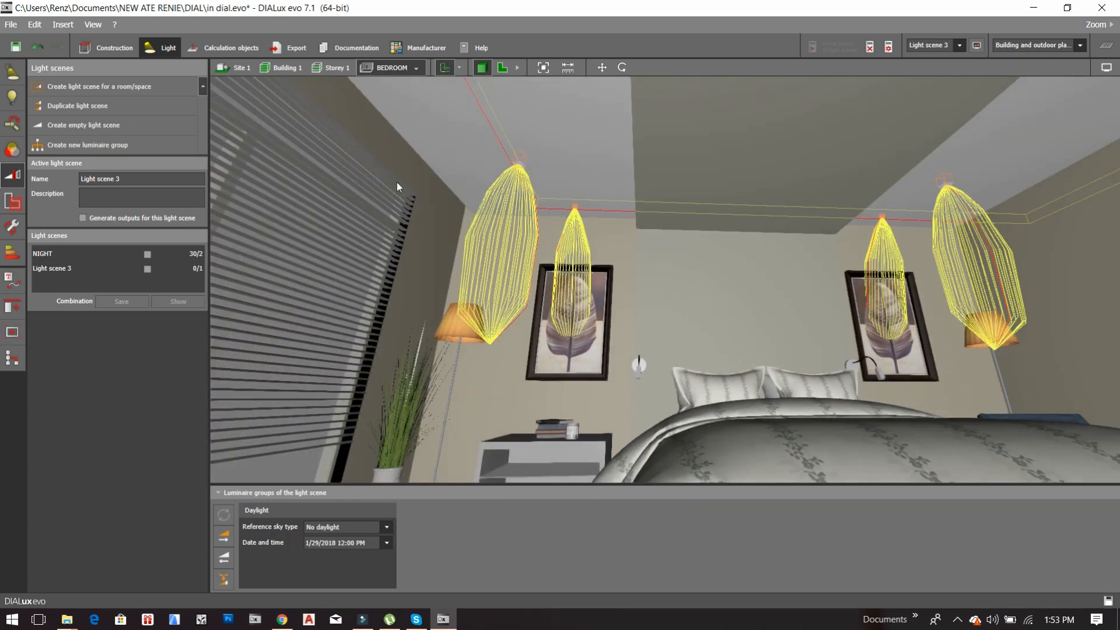
click(42, 254)
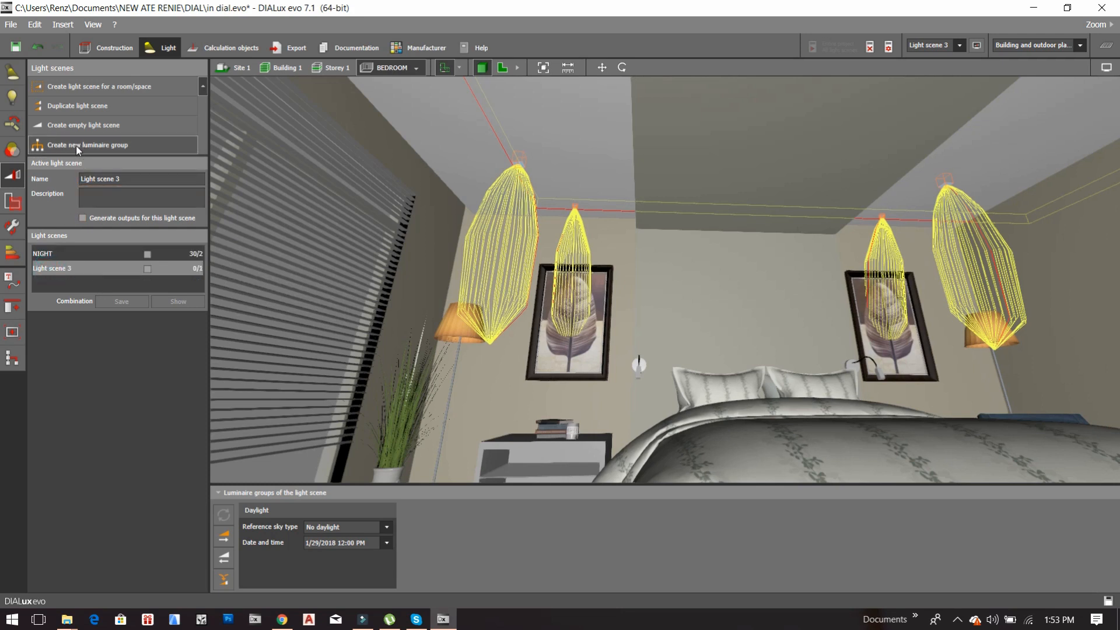
Step: Create a luminaire group from the nine downlights, accepting that results become invalid
click(88, 145)
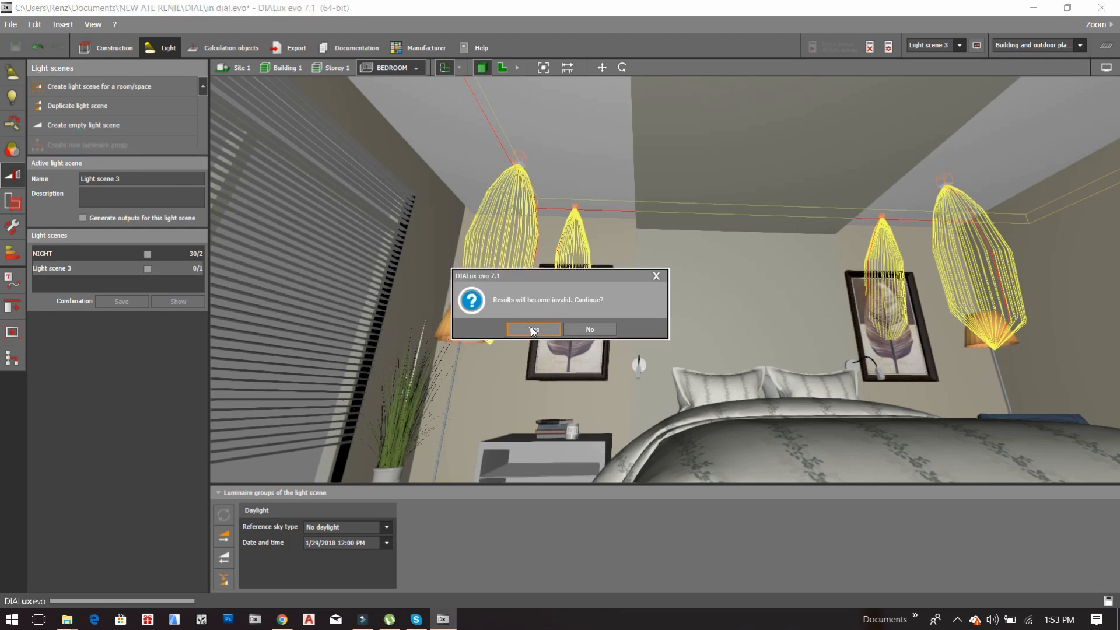
click(534, 329)
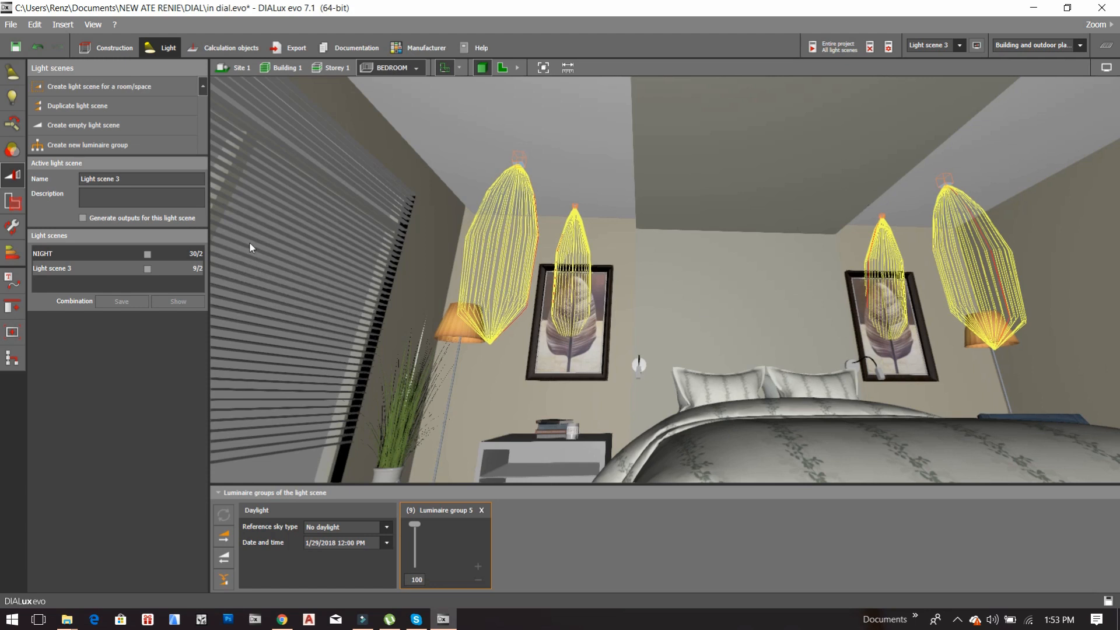
click(68, 268)
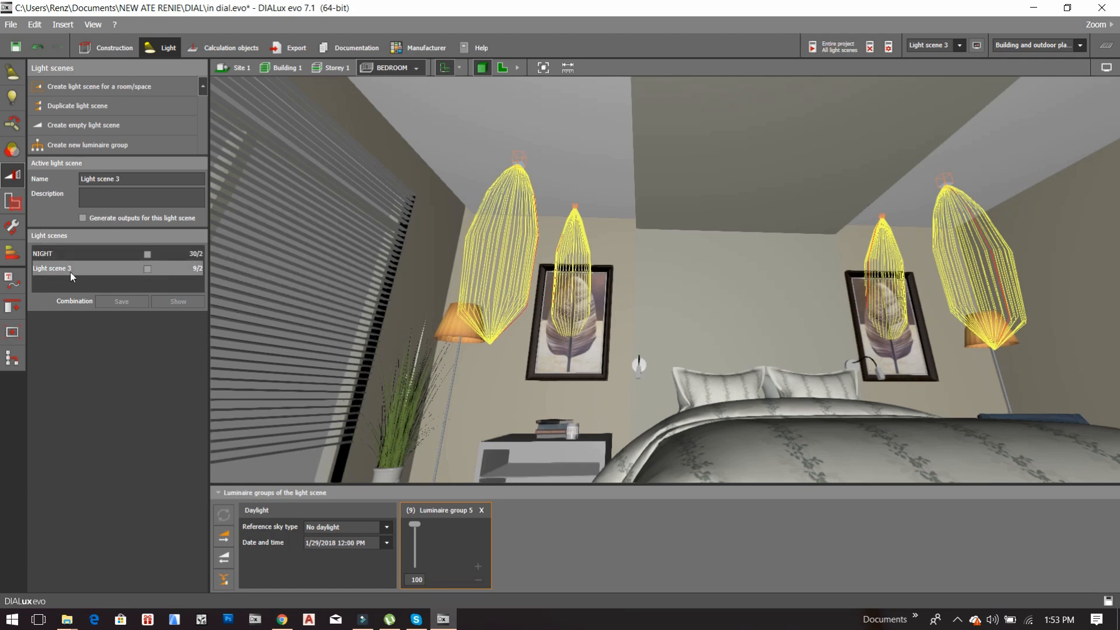
Step: Rename Light scene 3 and its new luminaire group to 'downlight'
double_click(100, 178)
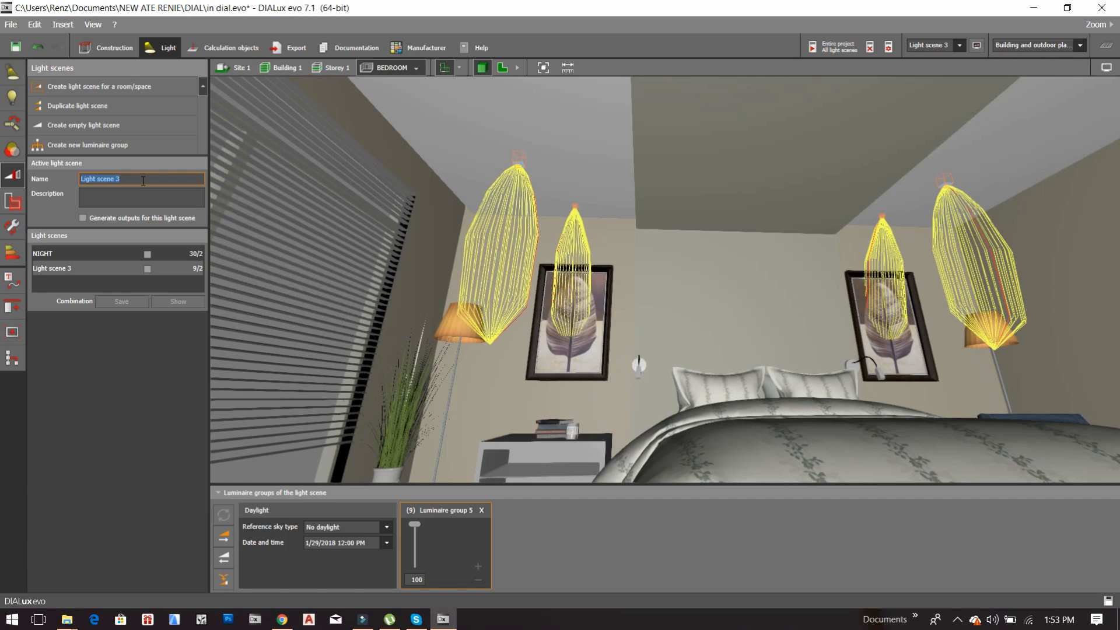
text(downlight)
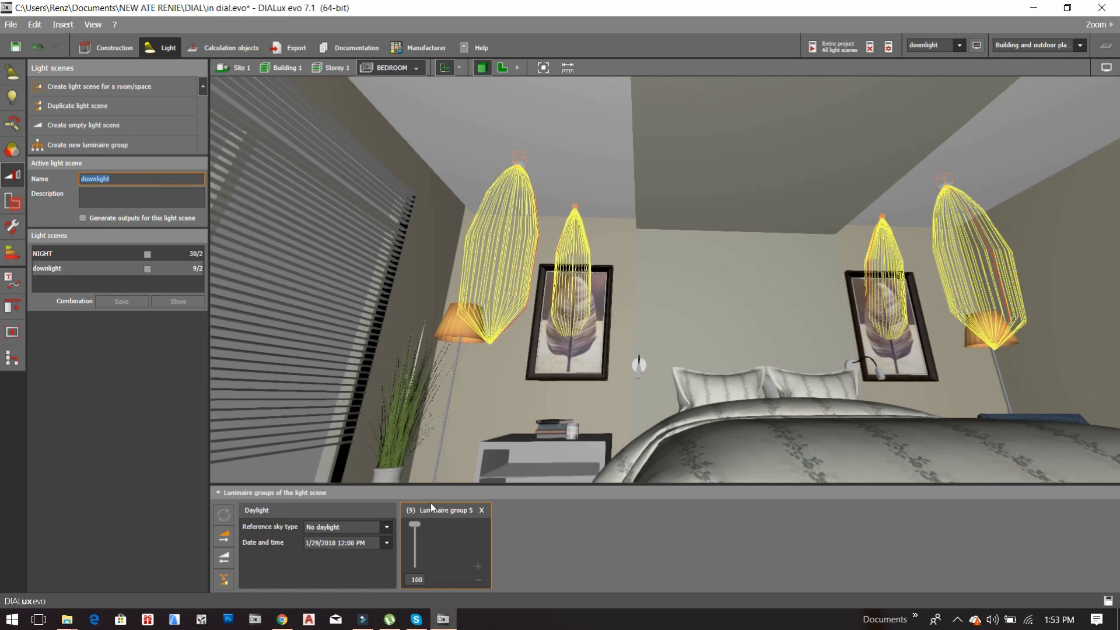
double_click(444, 510)
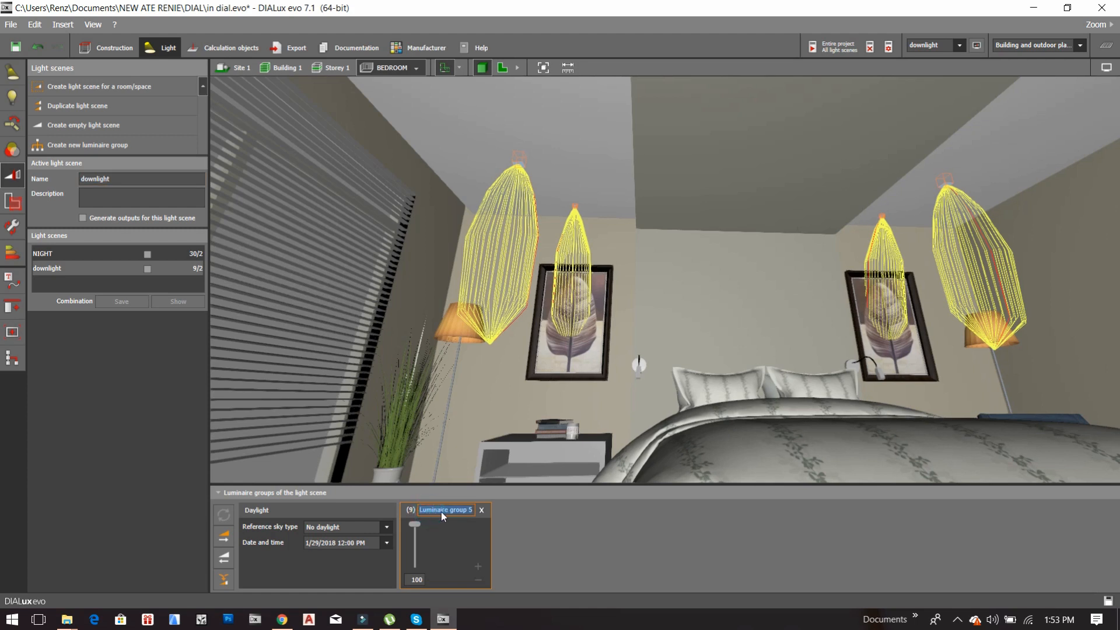
text(downlight)
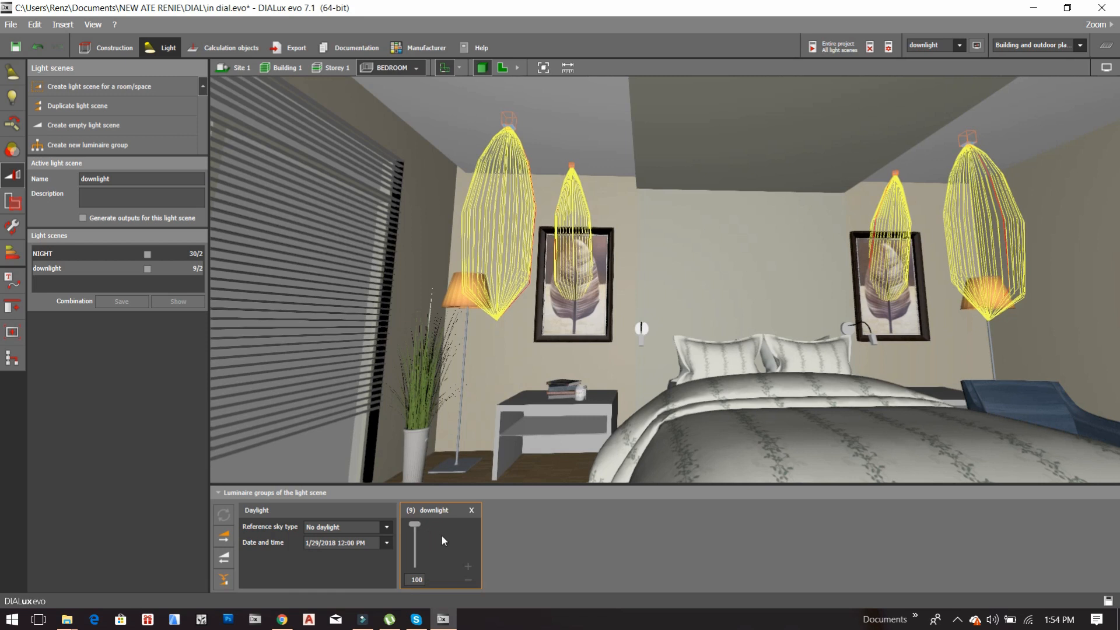
mouse_move(576, 169)
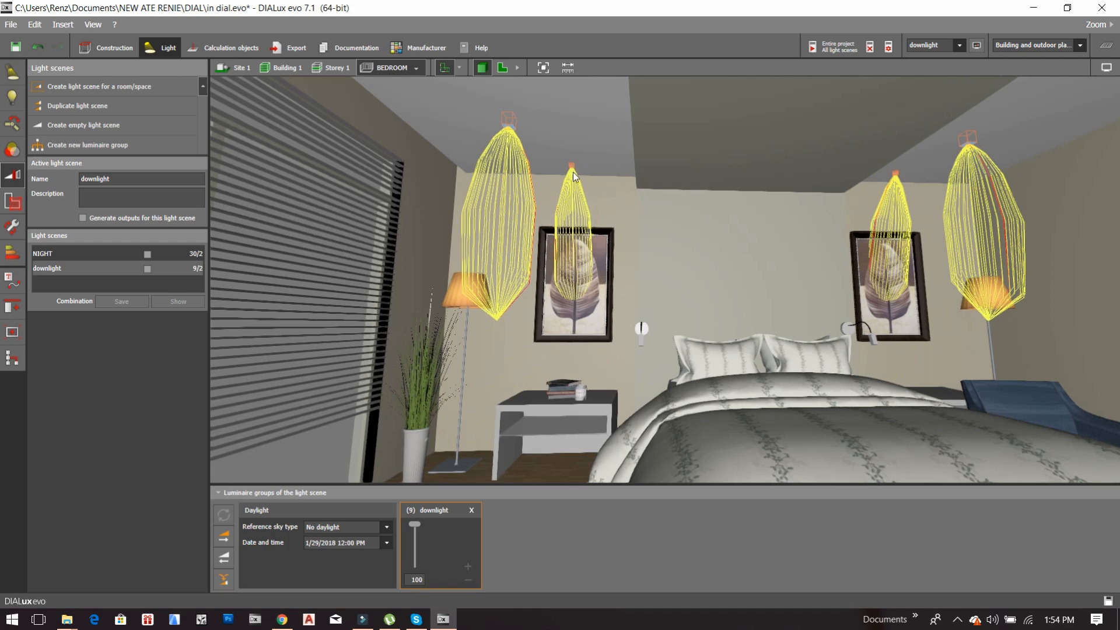
mouse_move(585, 164)
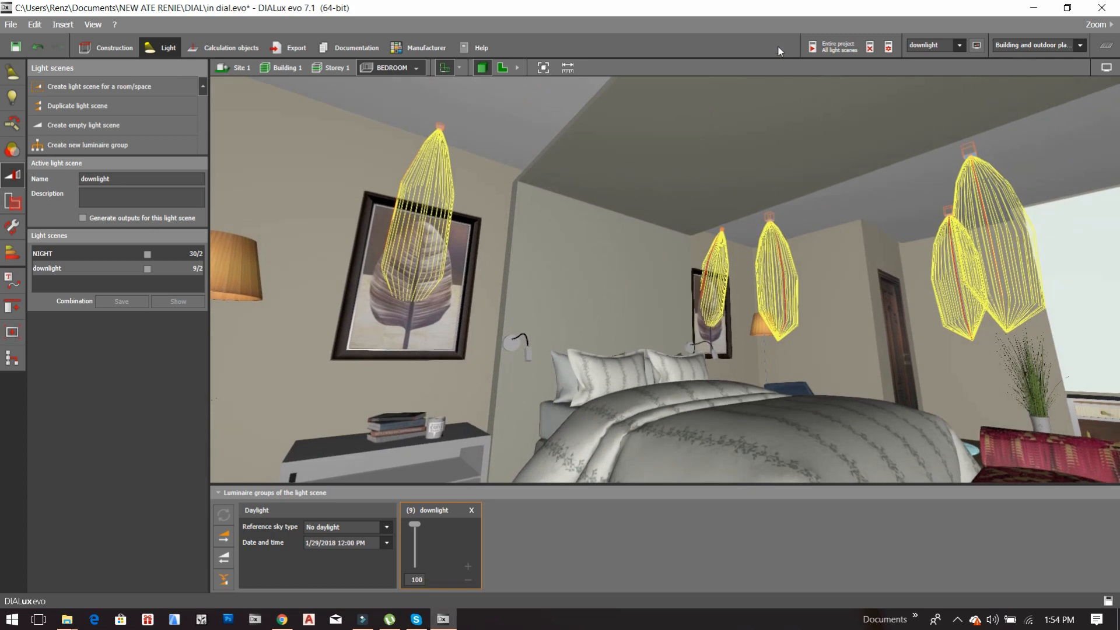
Step: Calculate the entire project across all light scenes
click(825, 45)
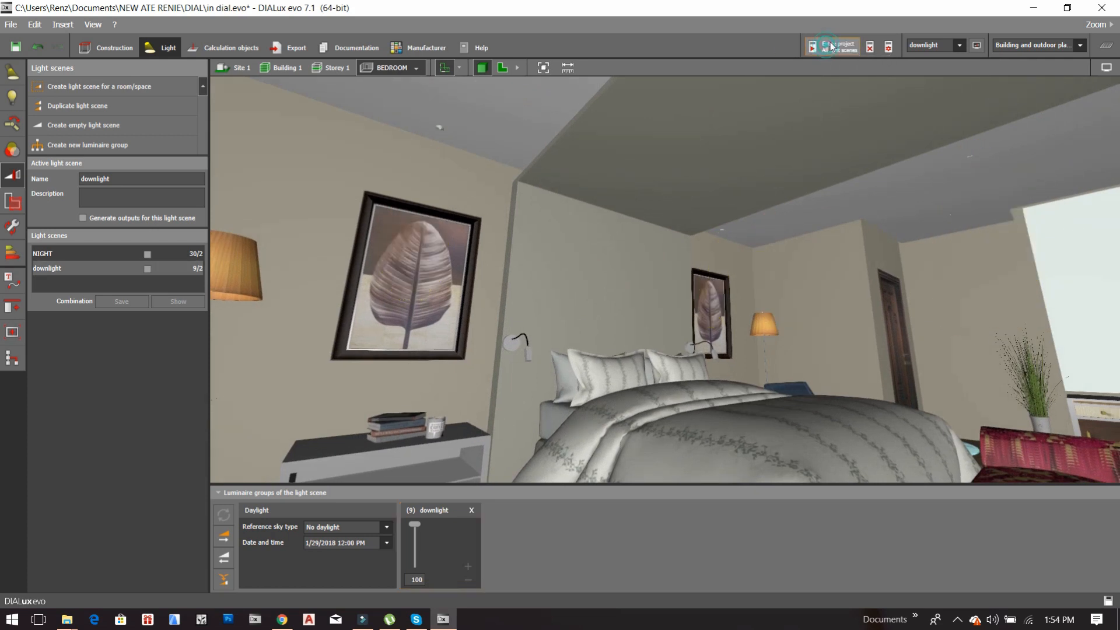
click(831, 45)
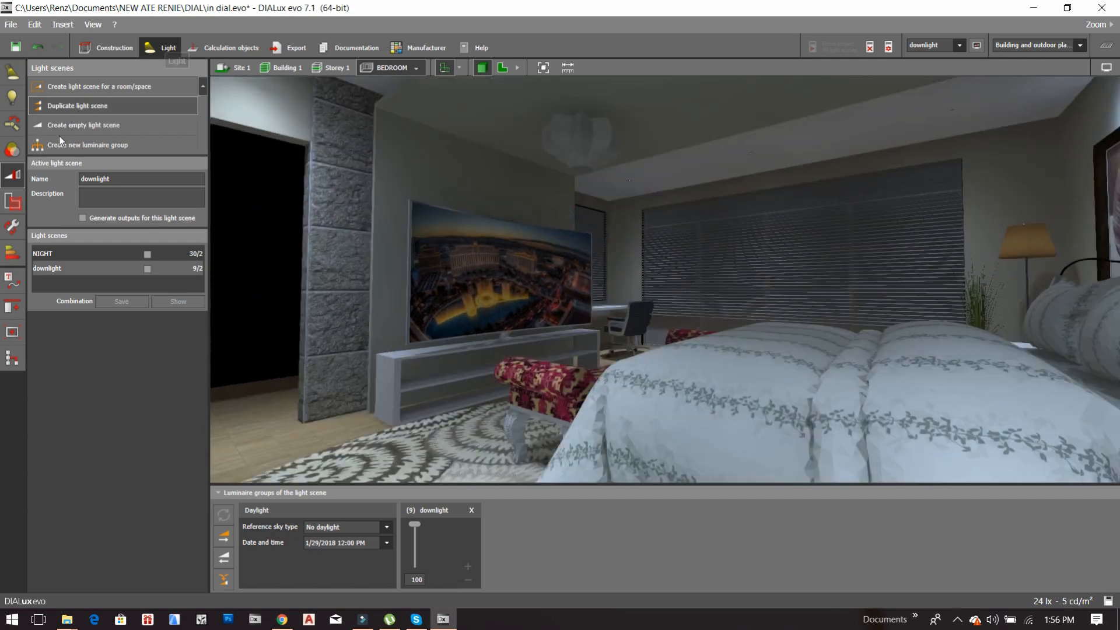
mouse_move(483, 154)
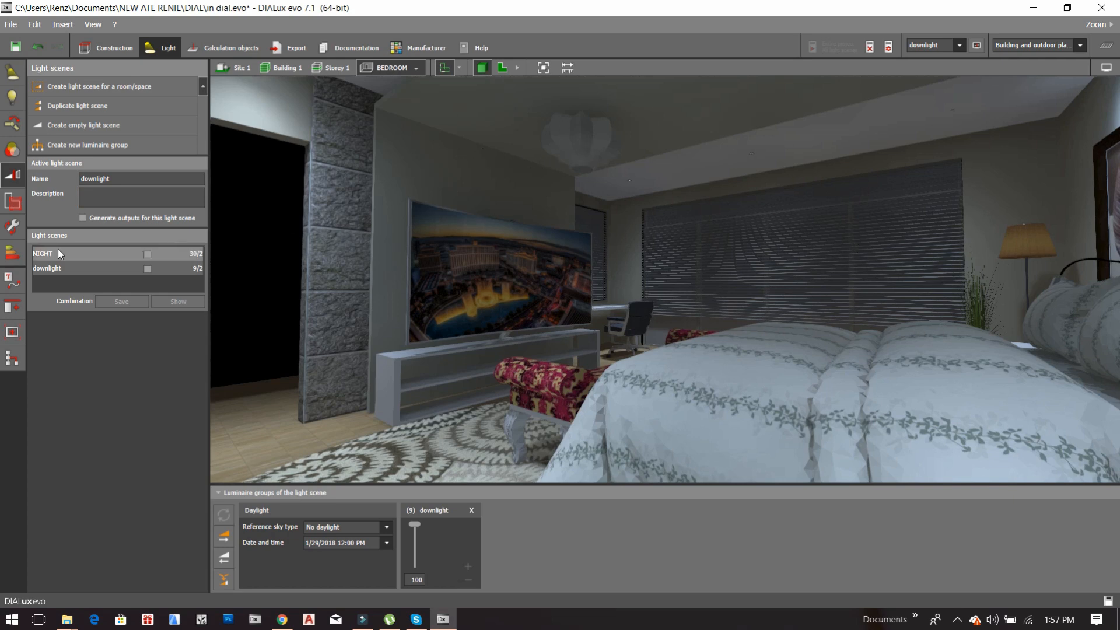
Step: Make NIGHT the active, switched-on scene and look around the warm-lit room
click(42, 253)
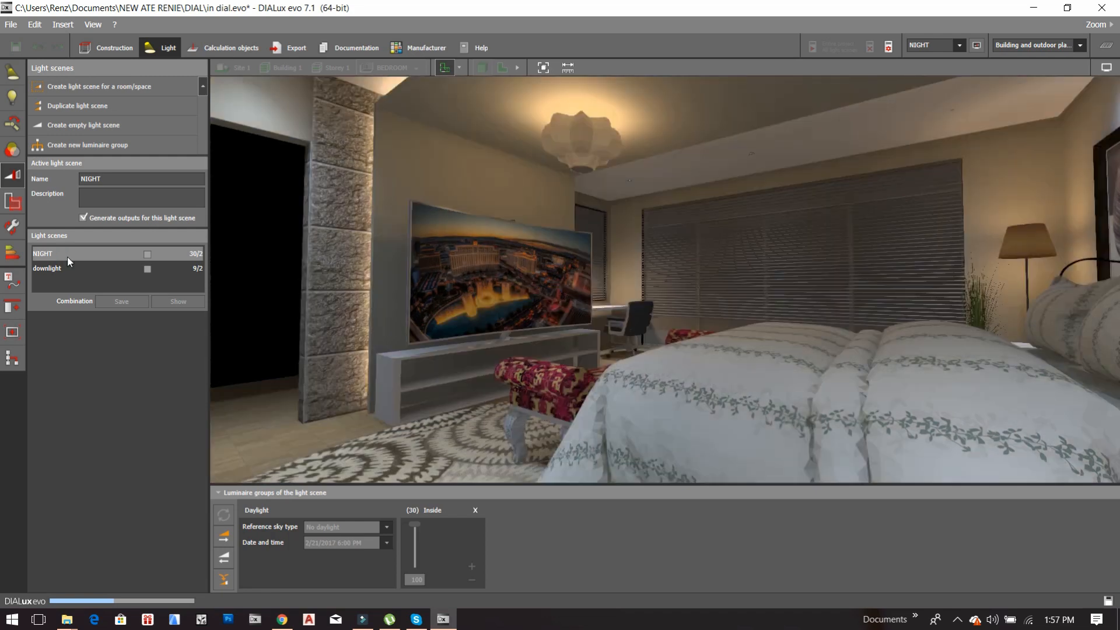
click(147, 254)
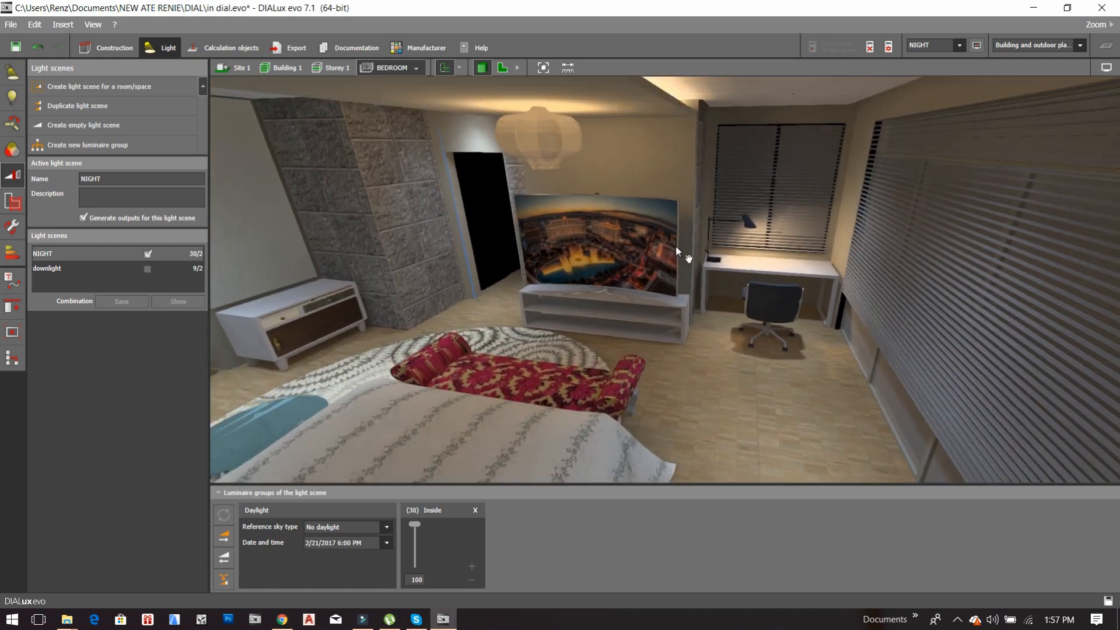
drag(675, 250, 685, 193)
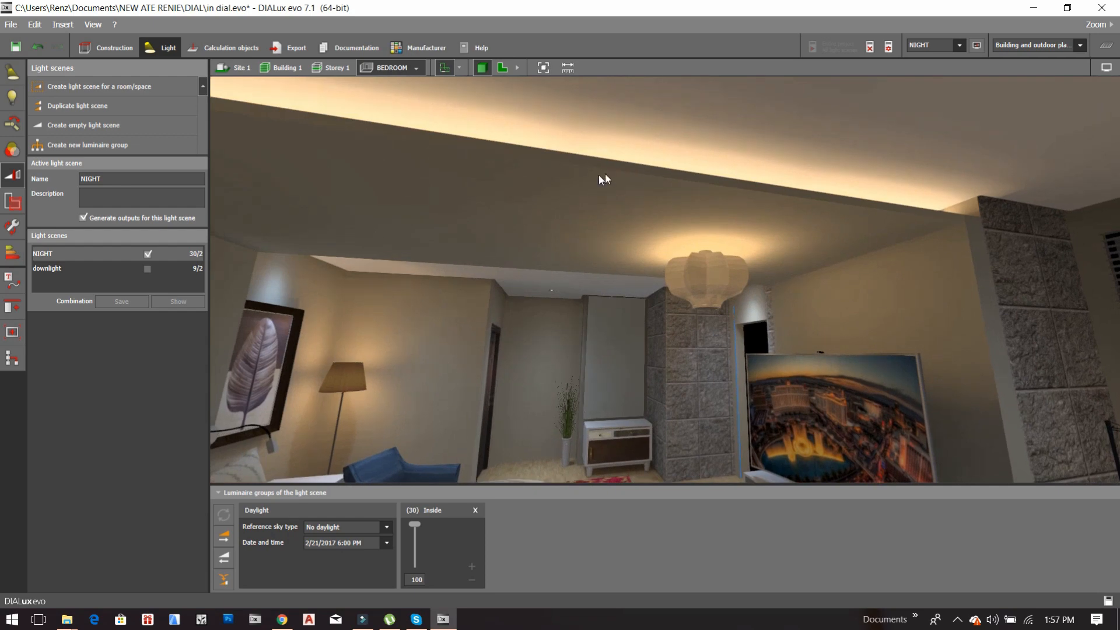
drag(604, 179, 599, 218)
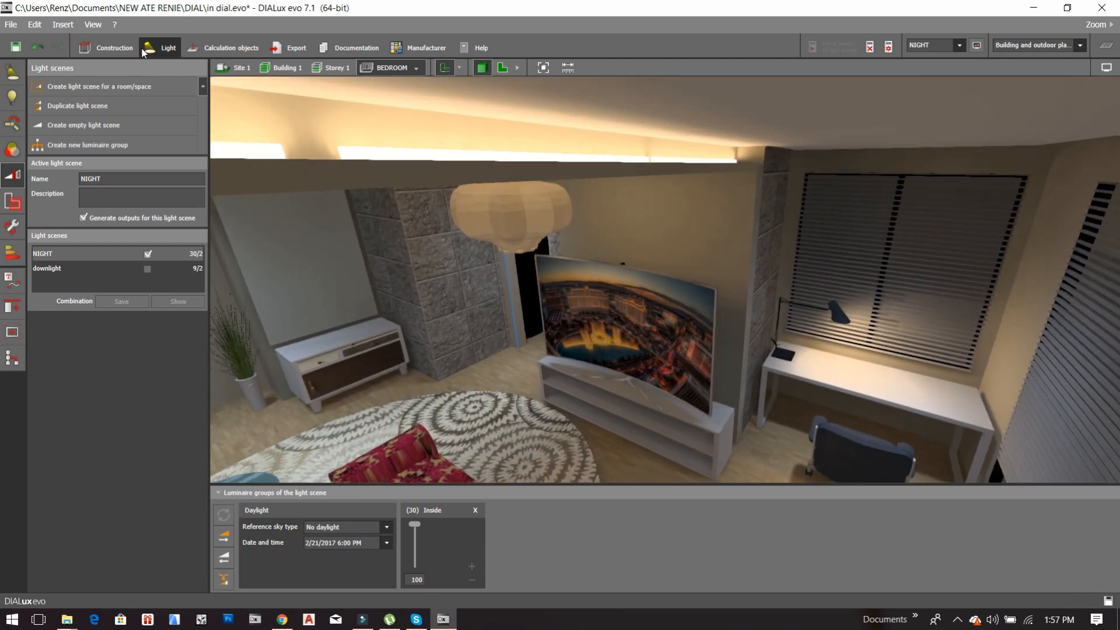
mouse_move(106, 130)
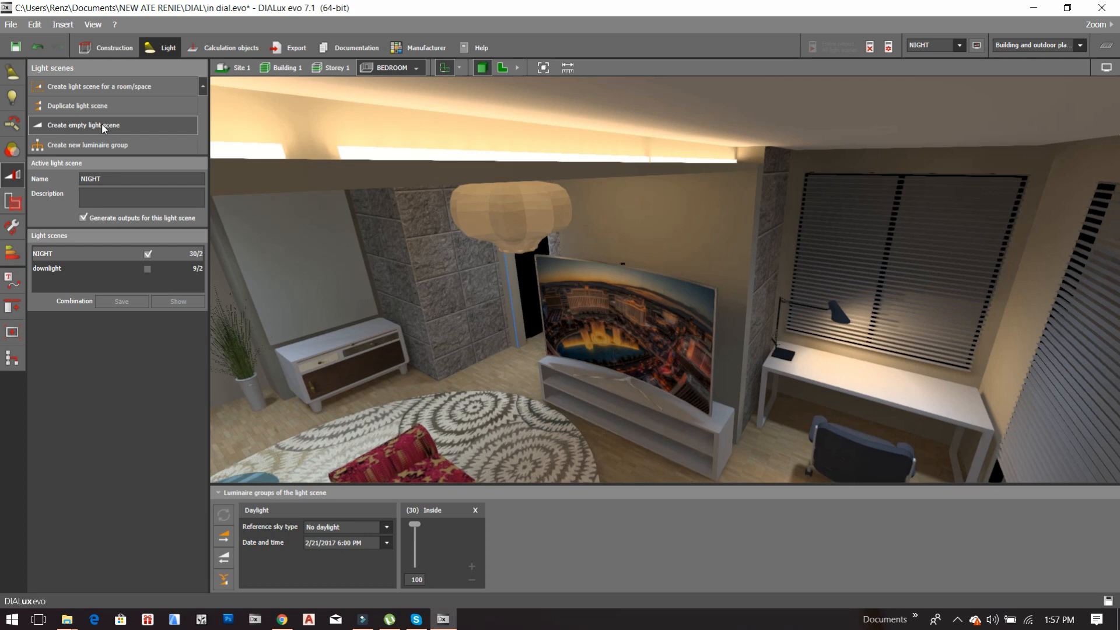
Step: Create the empty Light scene 4 in the bedroom project
click(82, 124)
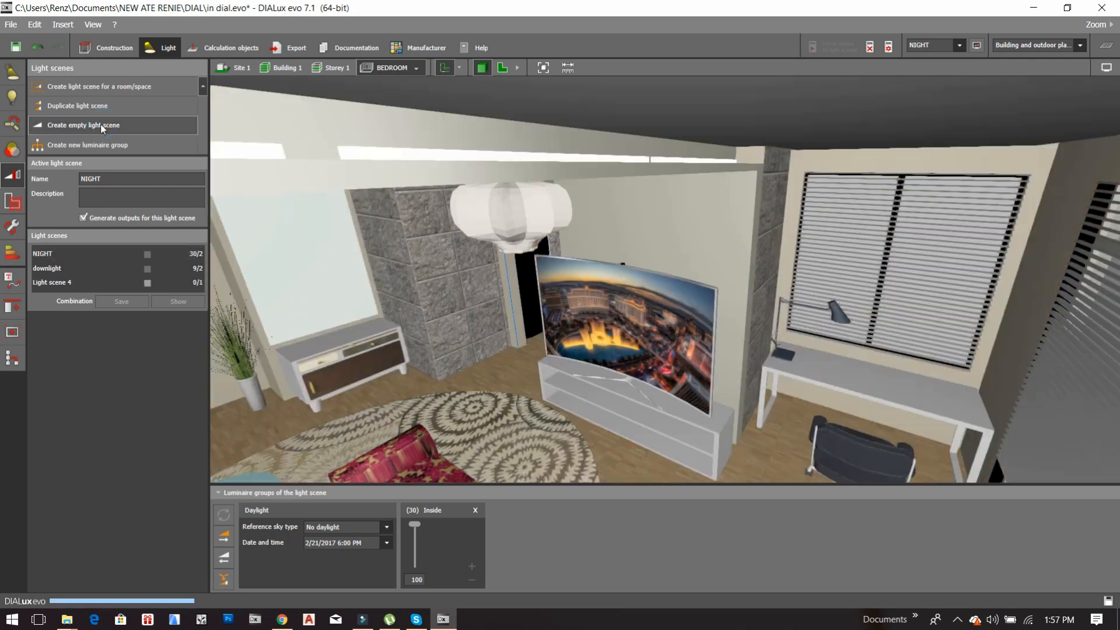
click(82, 125)
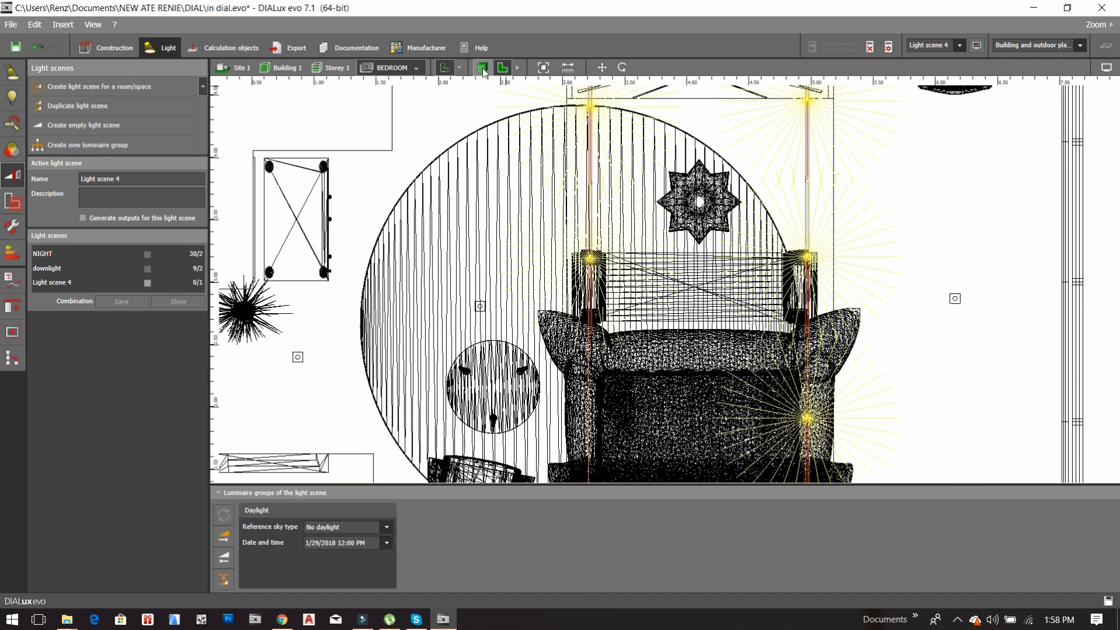
Step: In 3D, make Light scene 4 active and group the eight ledstrip luminaires in it
click(480, 68)
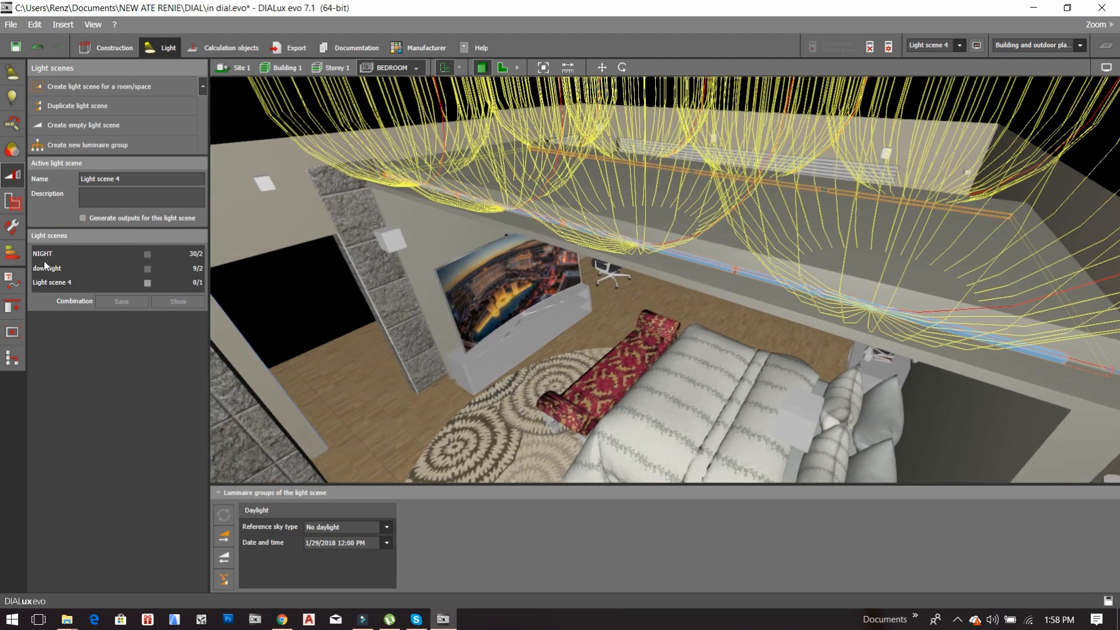
click(51, 282)
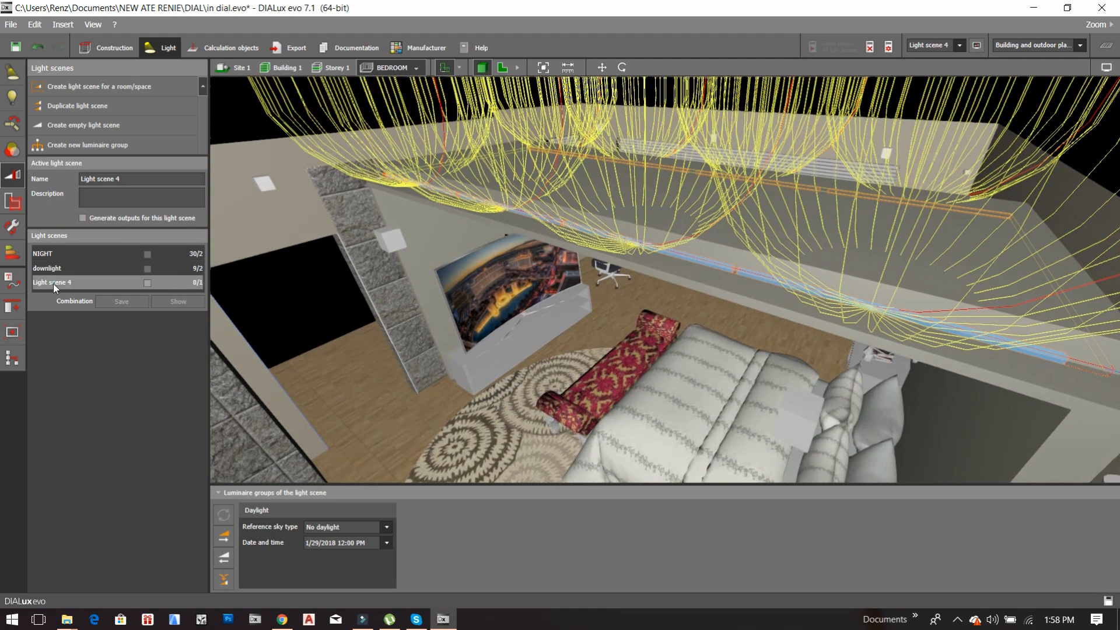
mouse_move(86, 147)
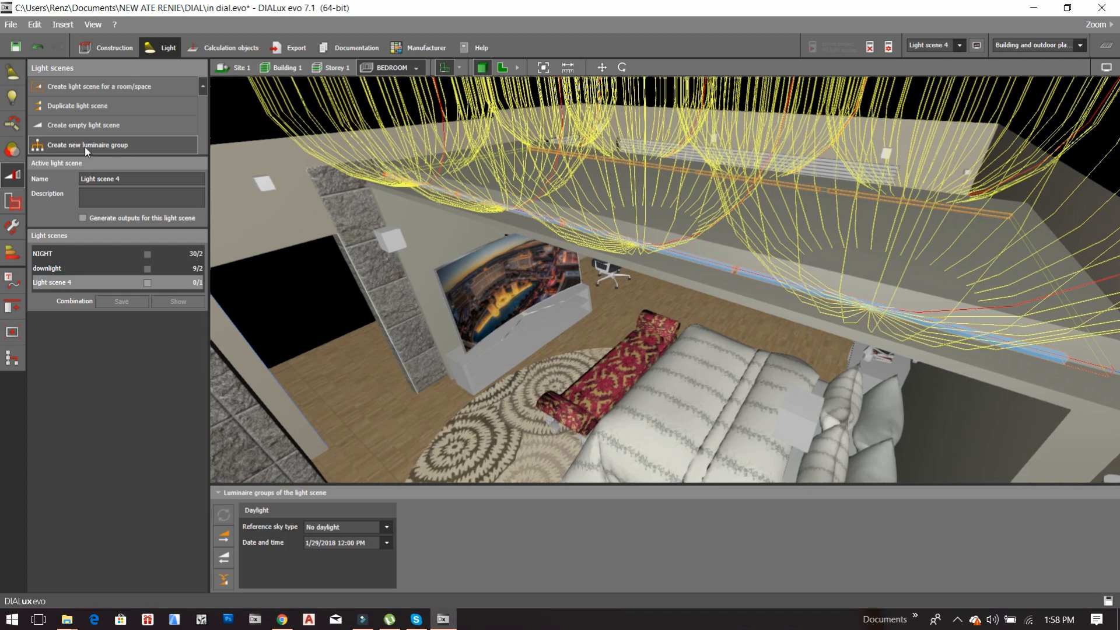
click(87, 144)
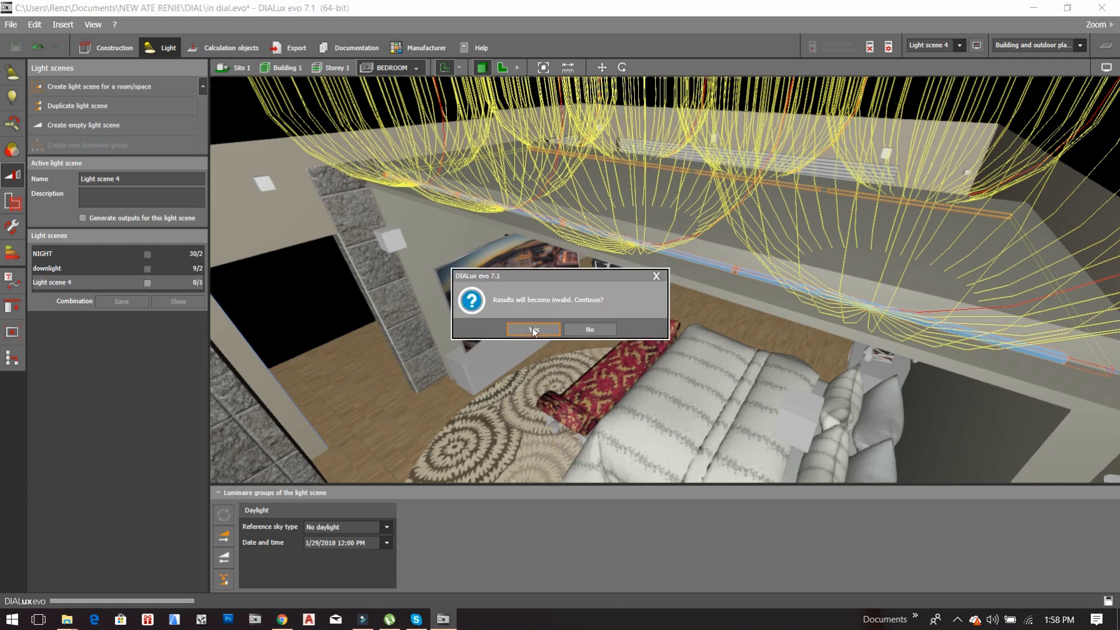
click(532, 329)
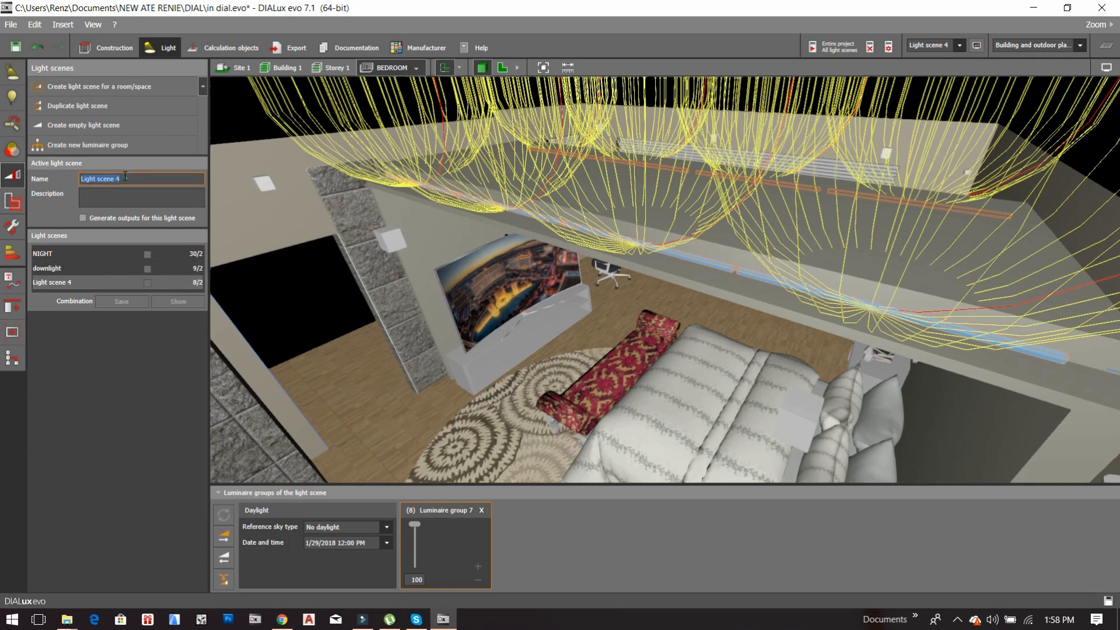
Step: Rename the scene and its luminaire group to 'ledstrips'
text(ledstrips)
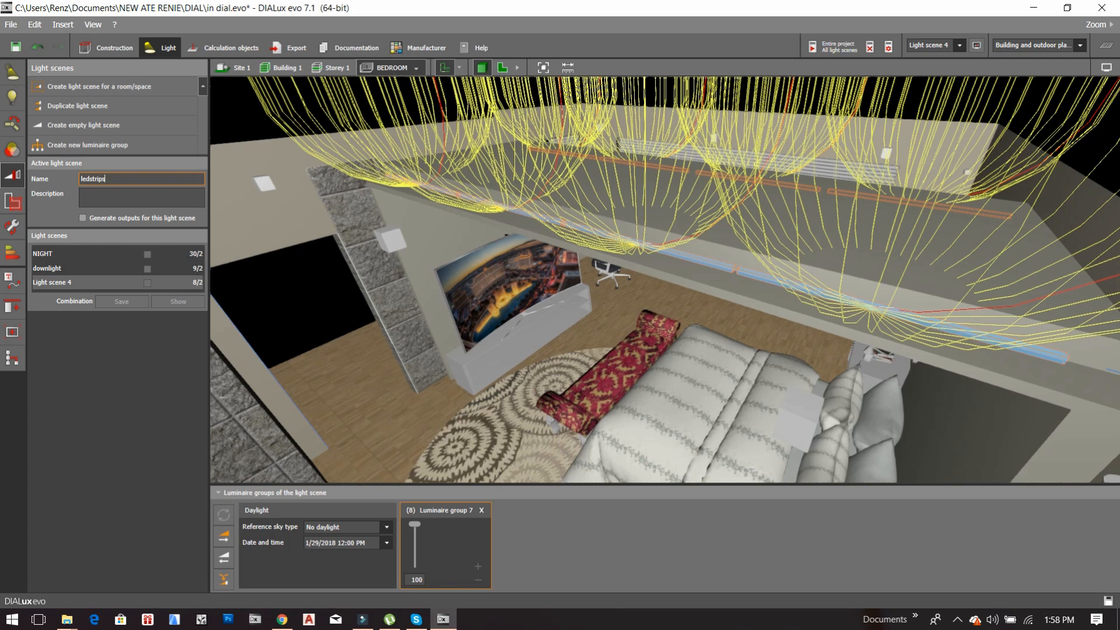
click(444, 510)
text(ld)
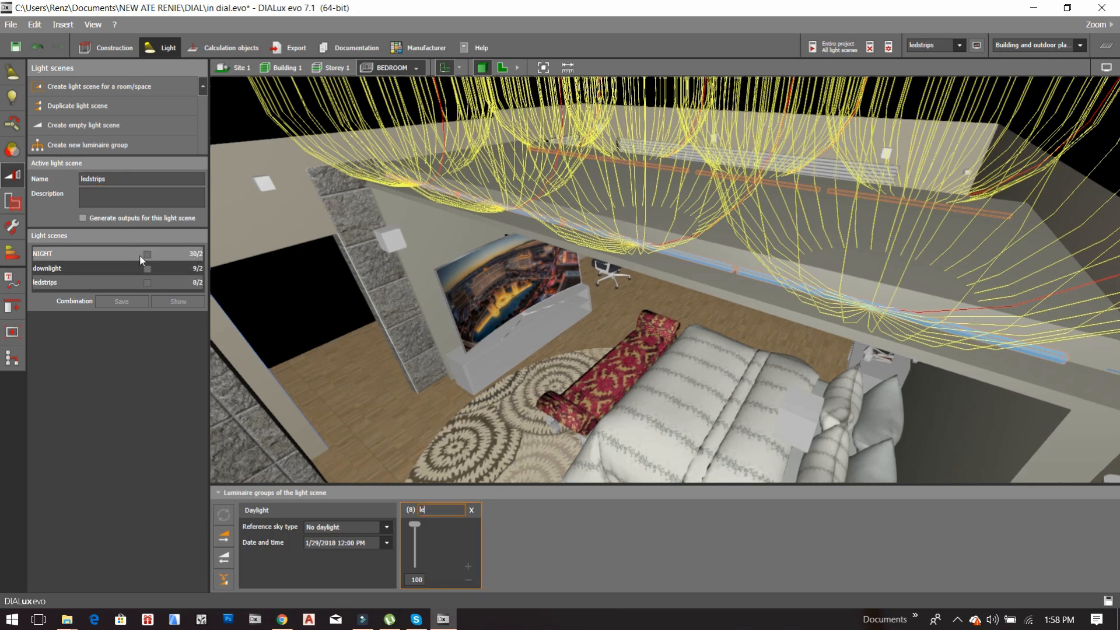
click(148, 253)
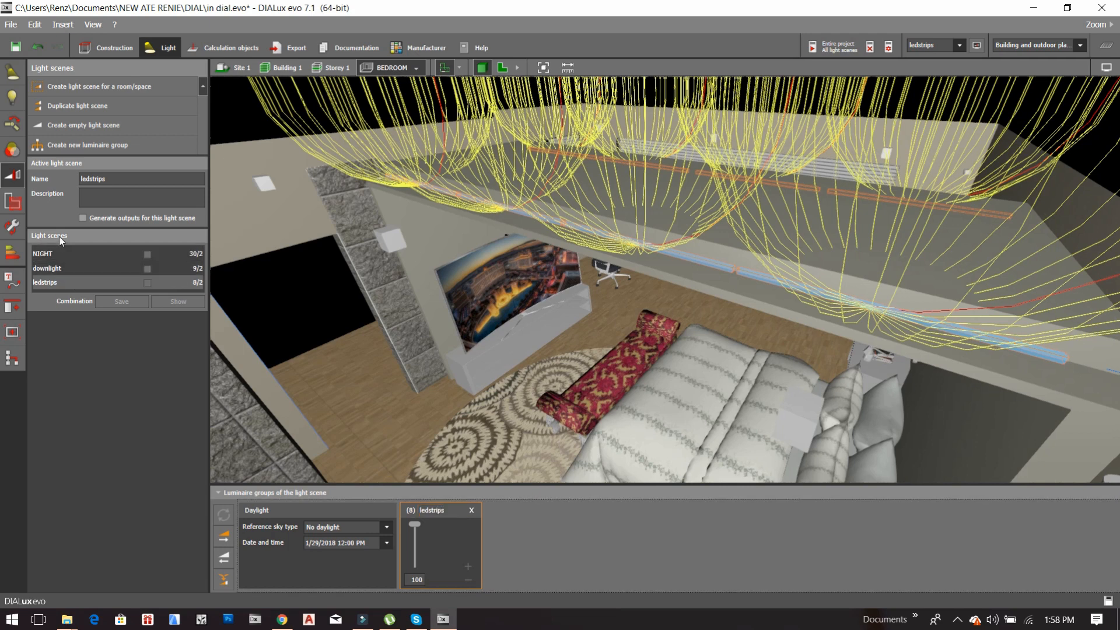
mouse_move(463, 285)
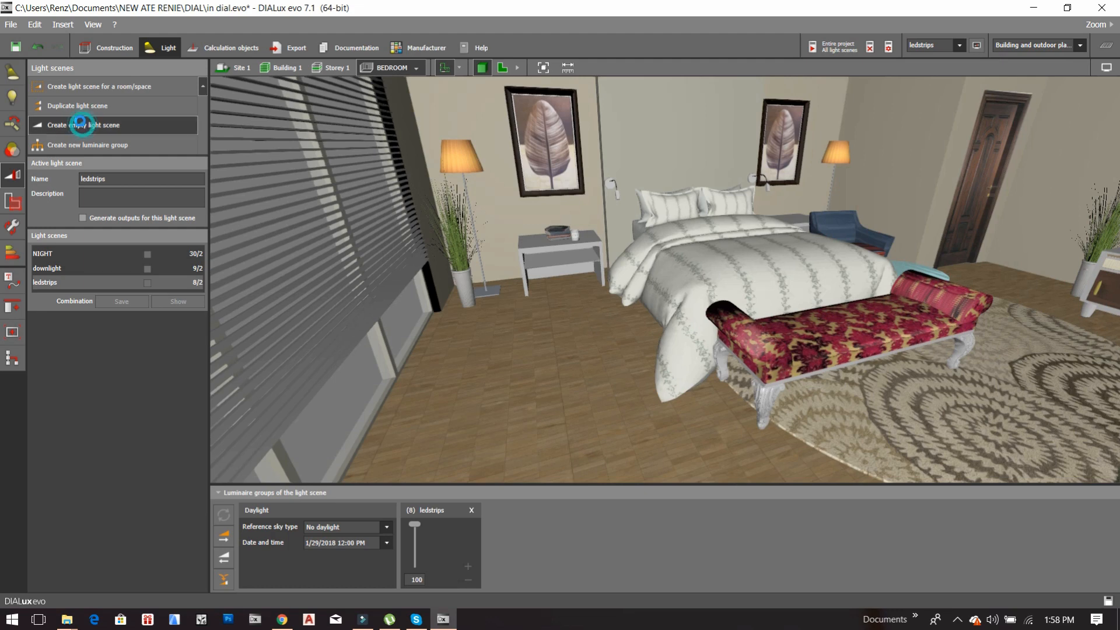
Step: Create a scene grouping the two floor lamps and name scene and group 'floor light'
click(83, 125)
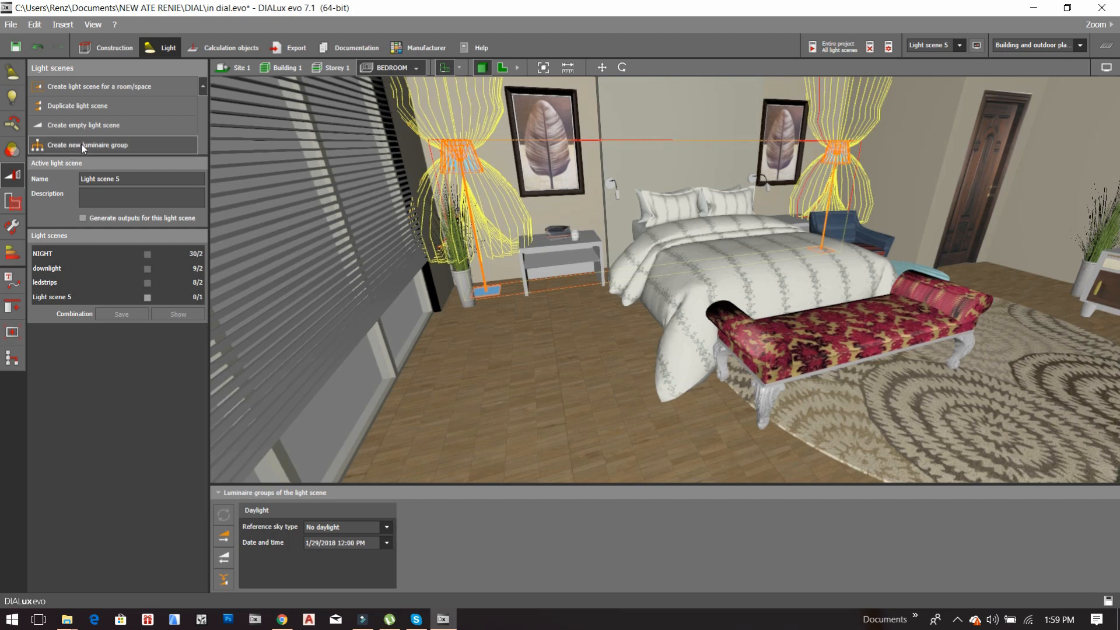
click(52, 297)
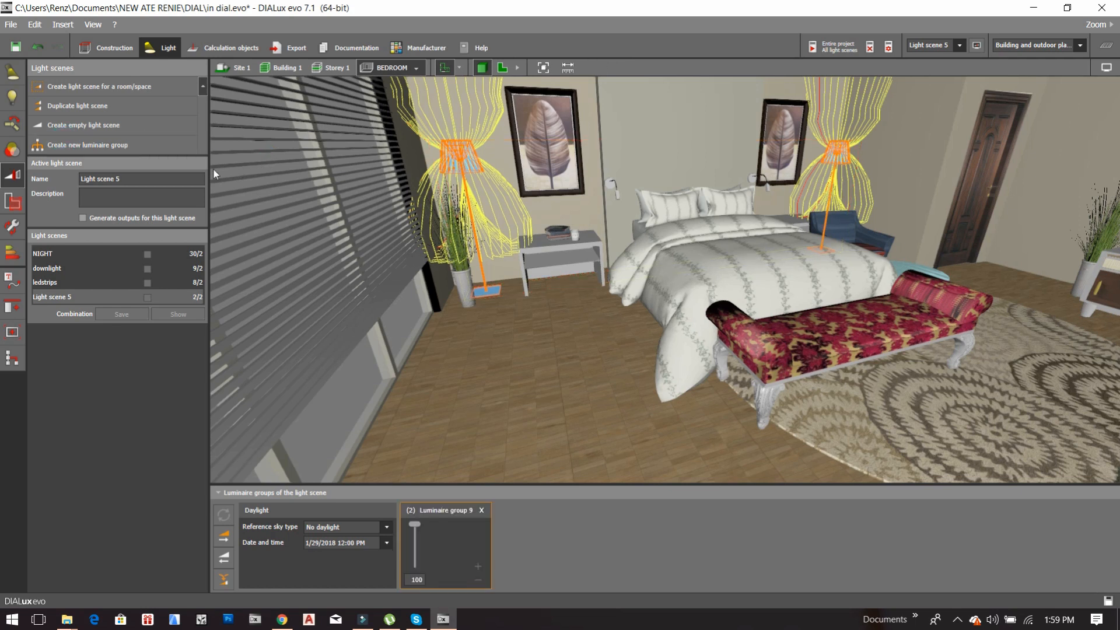
mouse_move(419, 516)
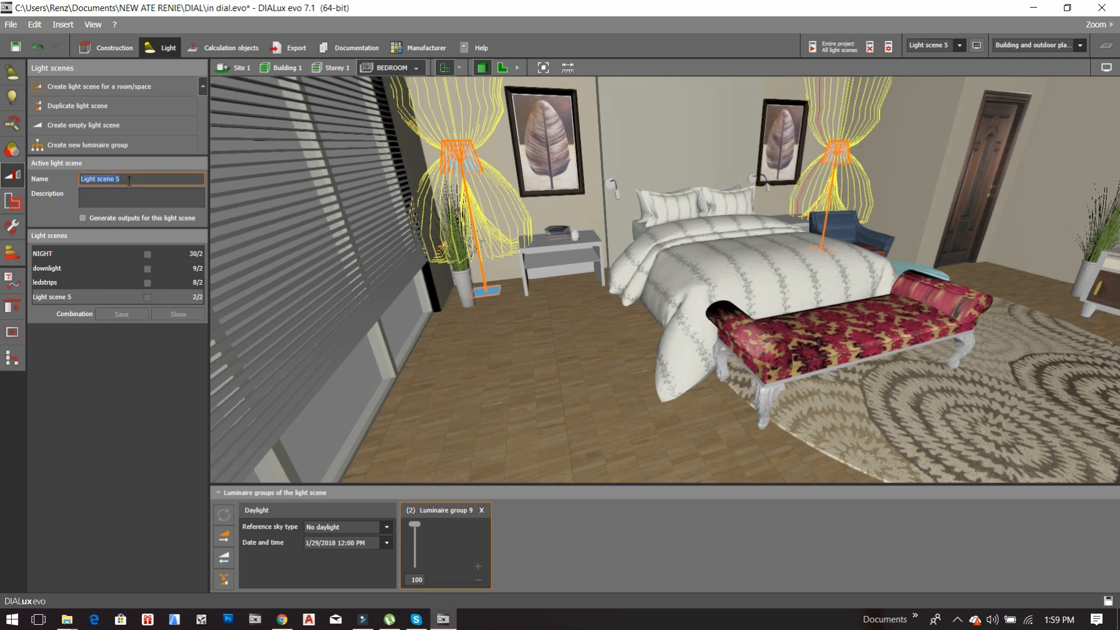
text(floor light)
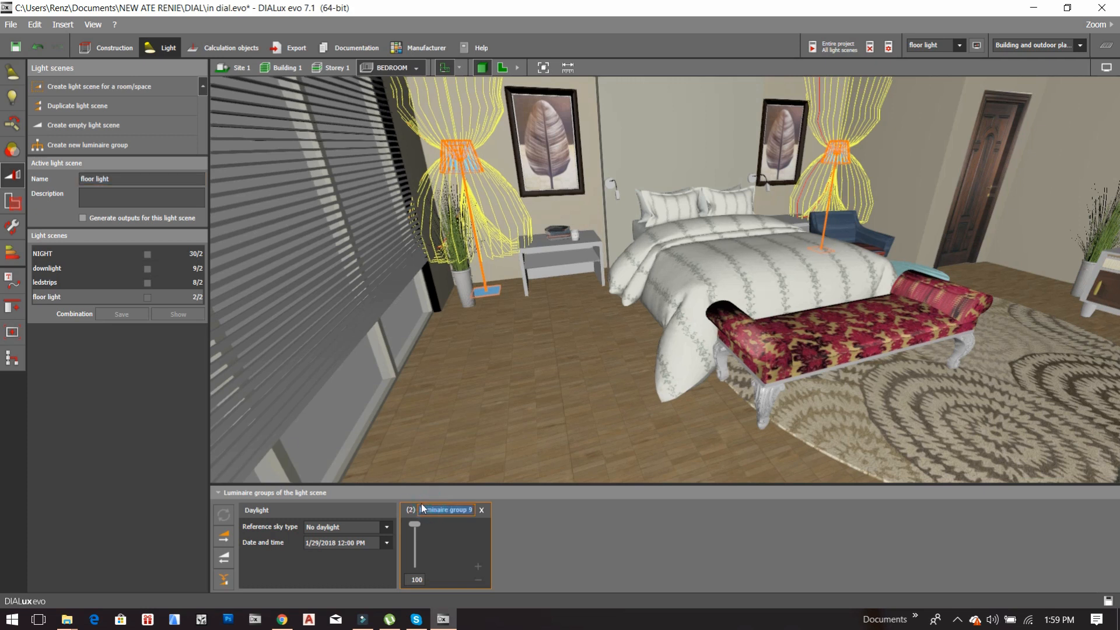
text(floor loght)
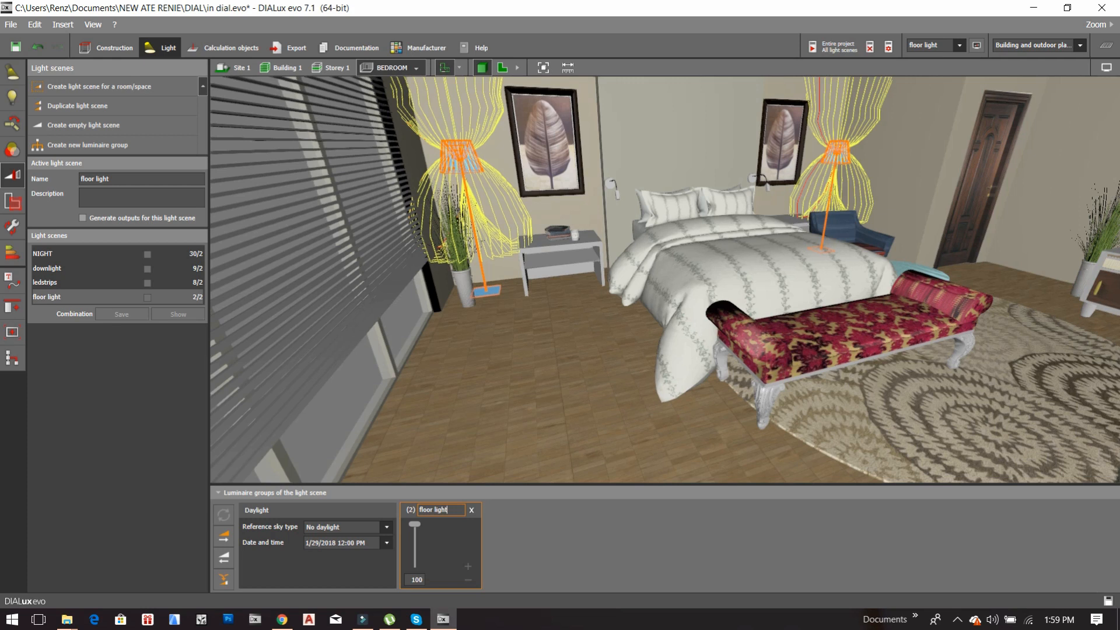
Step: Calculate all light scenes of the project and dismiss the save reminder
click(833, 47)
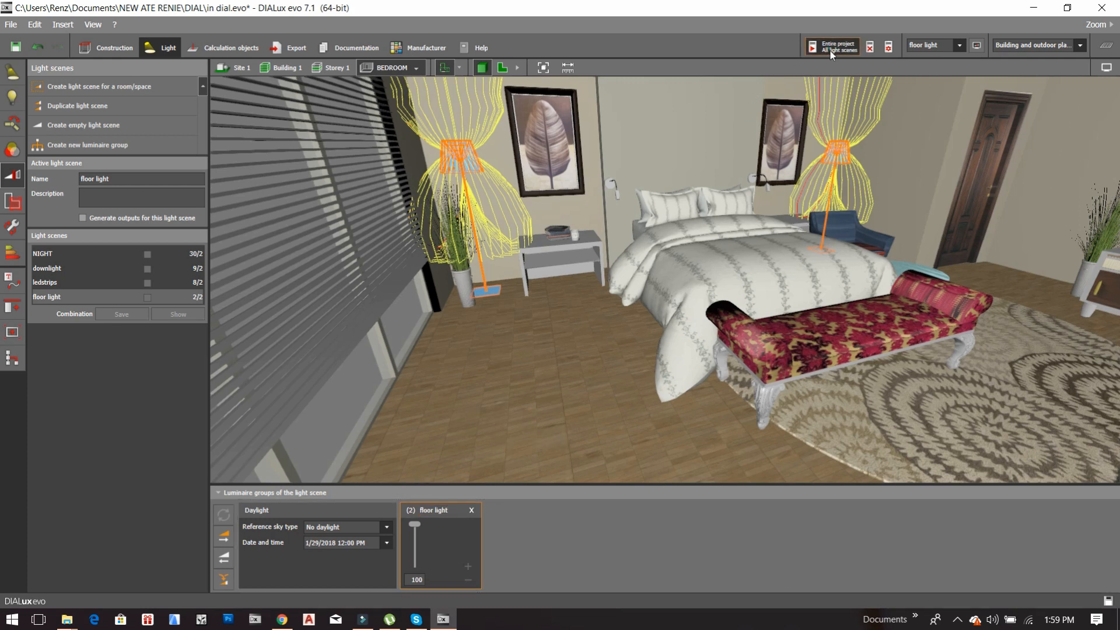
click(831, 45)
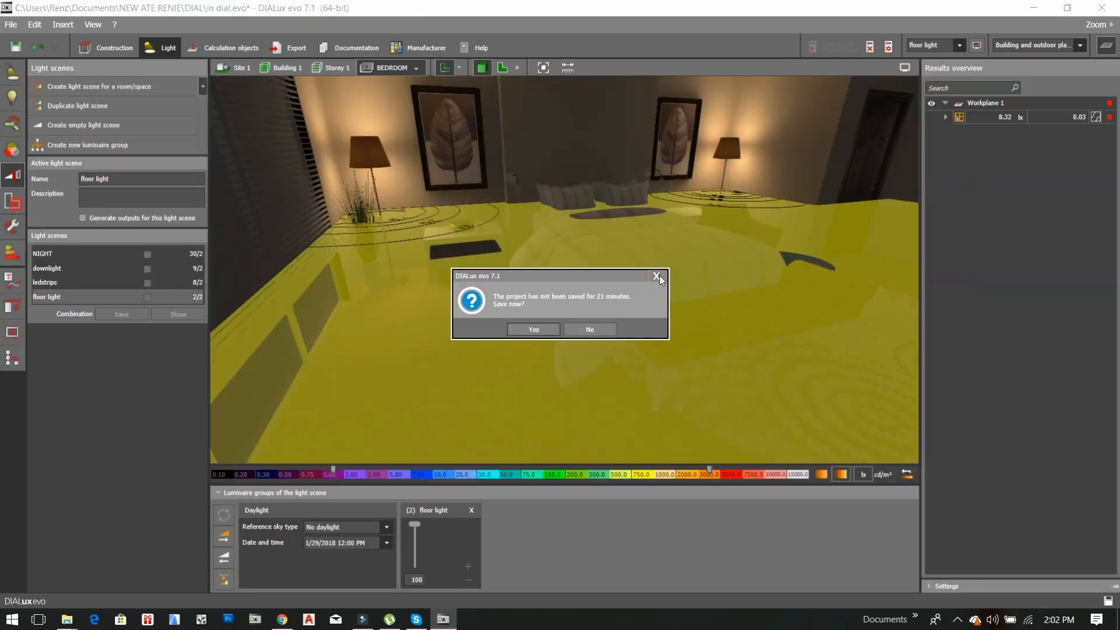
click(588, 329)
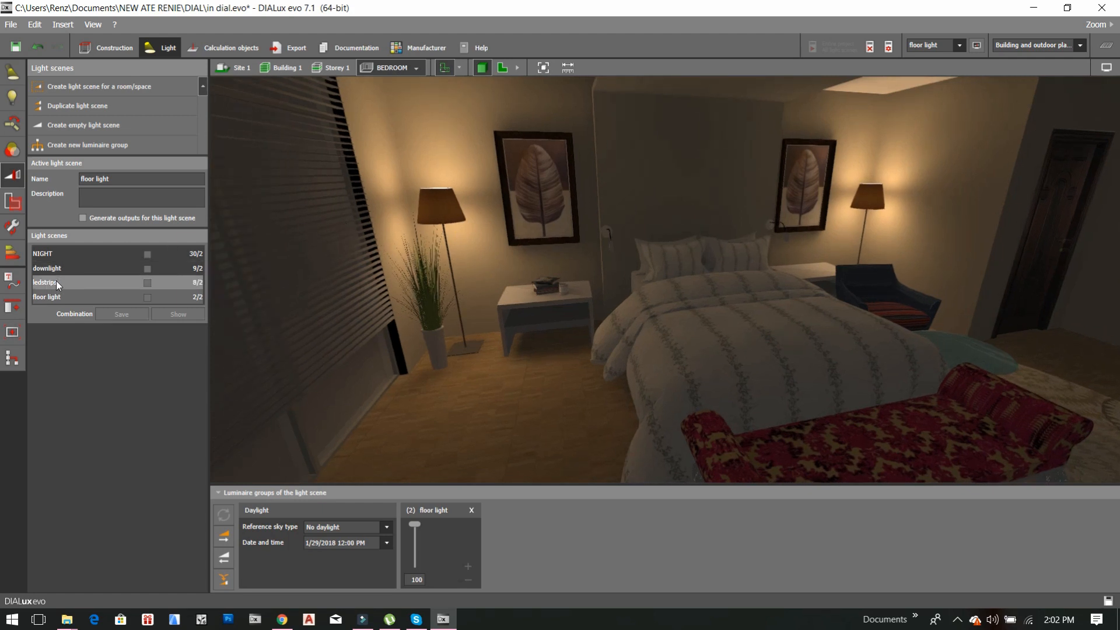
Step: Activate the ledstrips scene so the bedroom shows its warm cove strip lighting
click(46, 282)
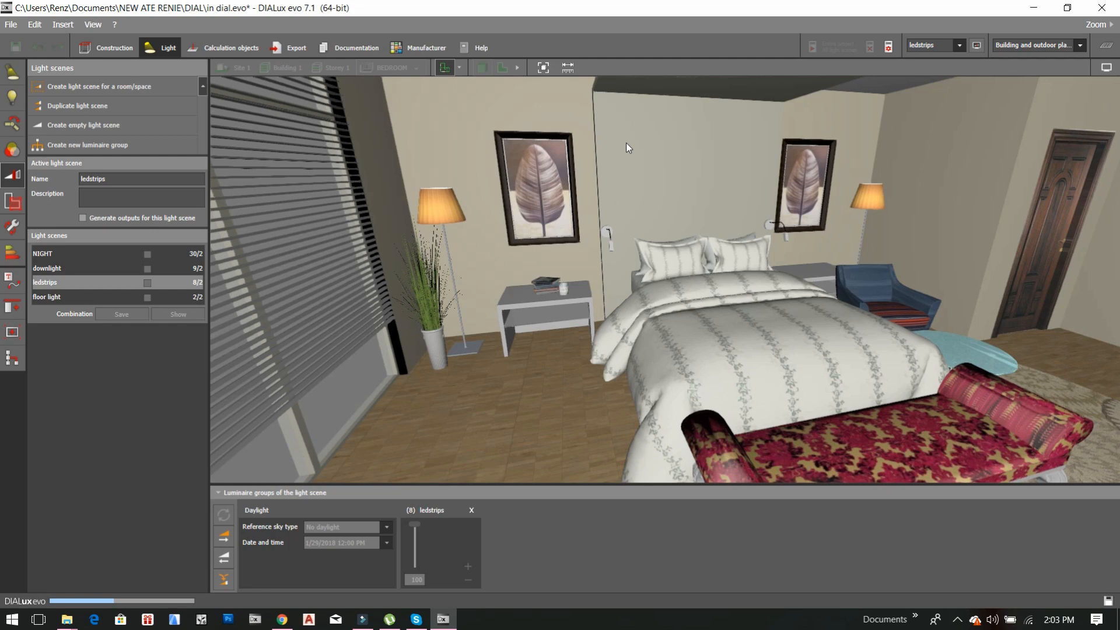
click(148, 282)
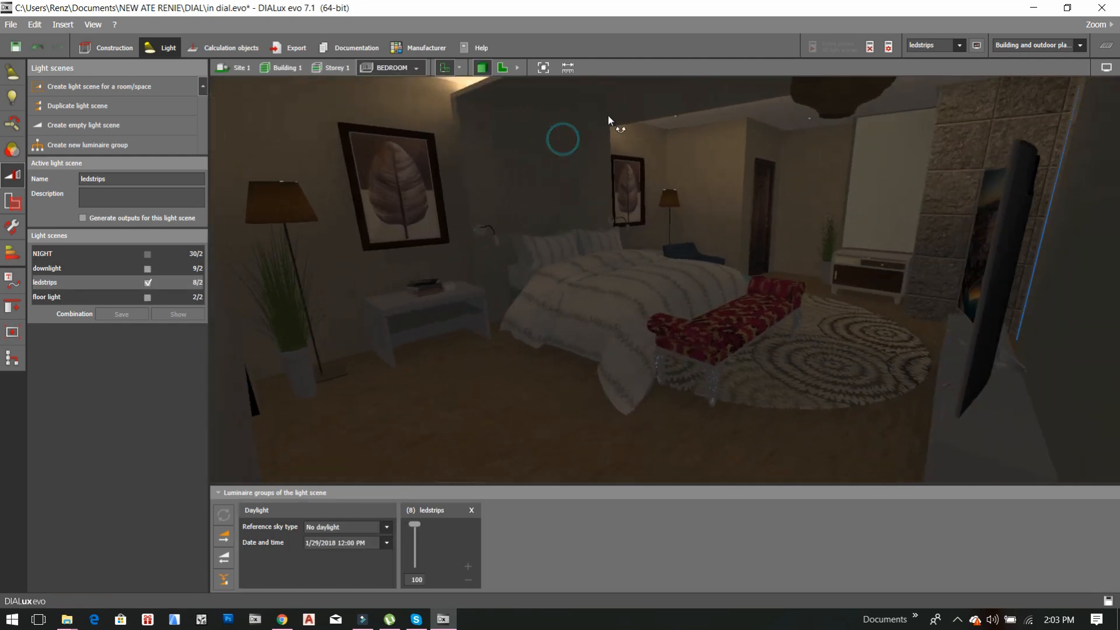
Step: Orbit the 3D view around the TV wall, desk, lit ceiling edge and doorway
drag(609, 120, 711, 155)
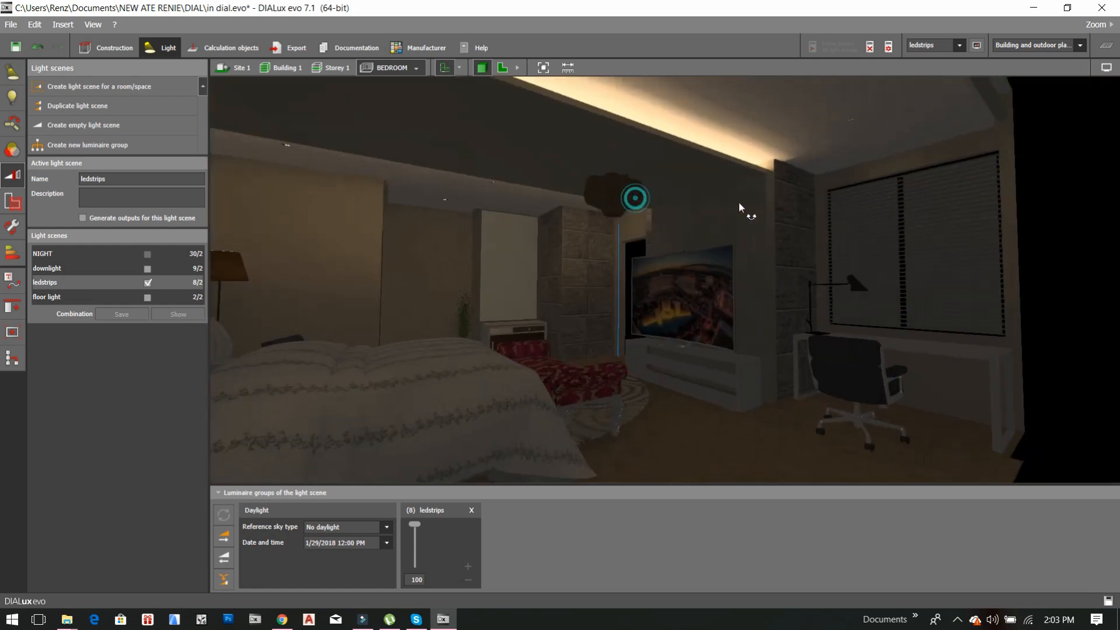
drag(739, 207, 785, 230)
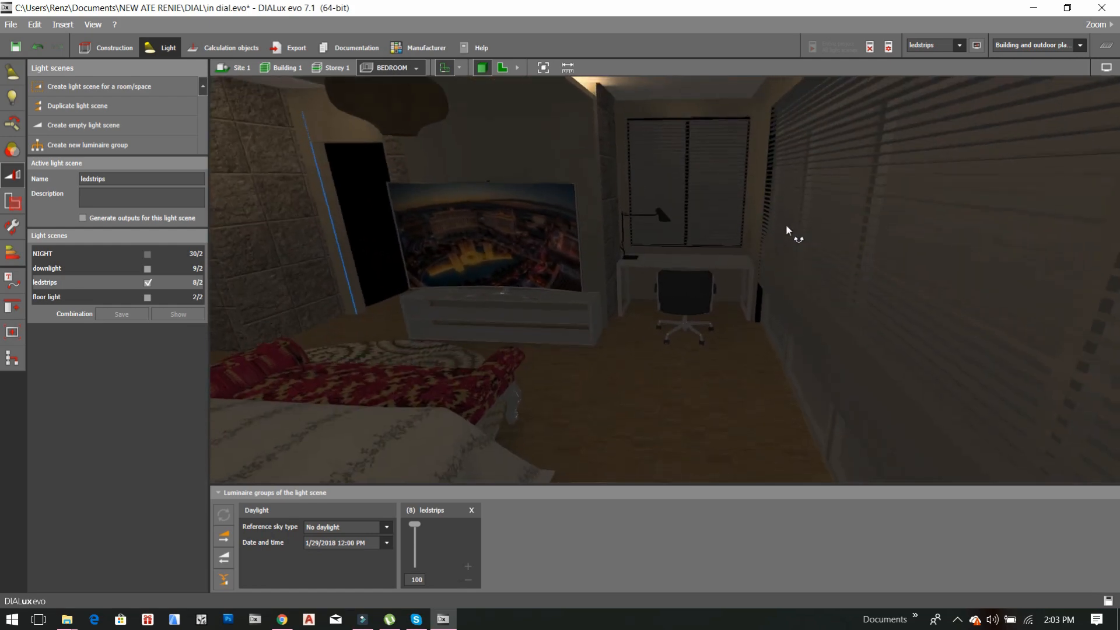
drag(785, 230, 679, 199)
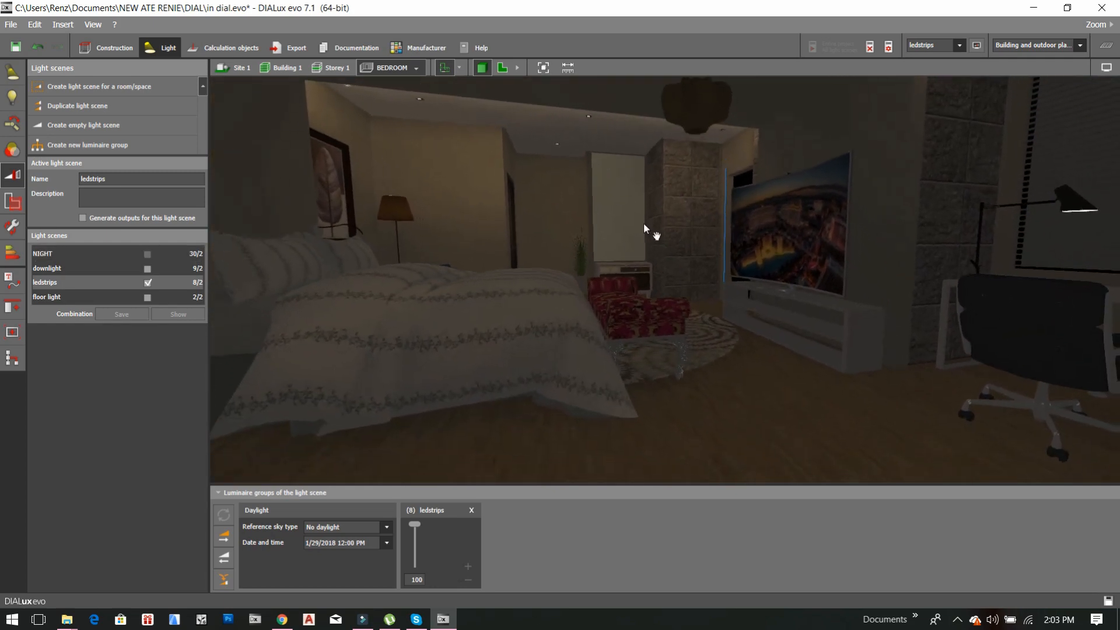
drag(644, 228, 623, 327)
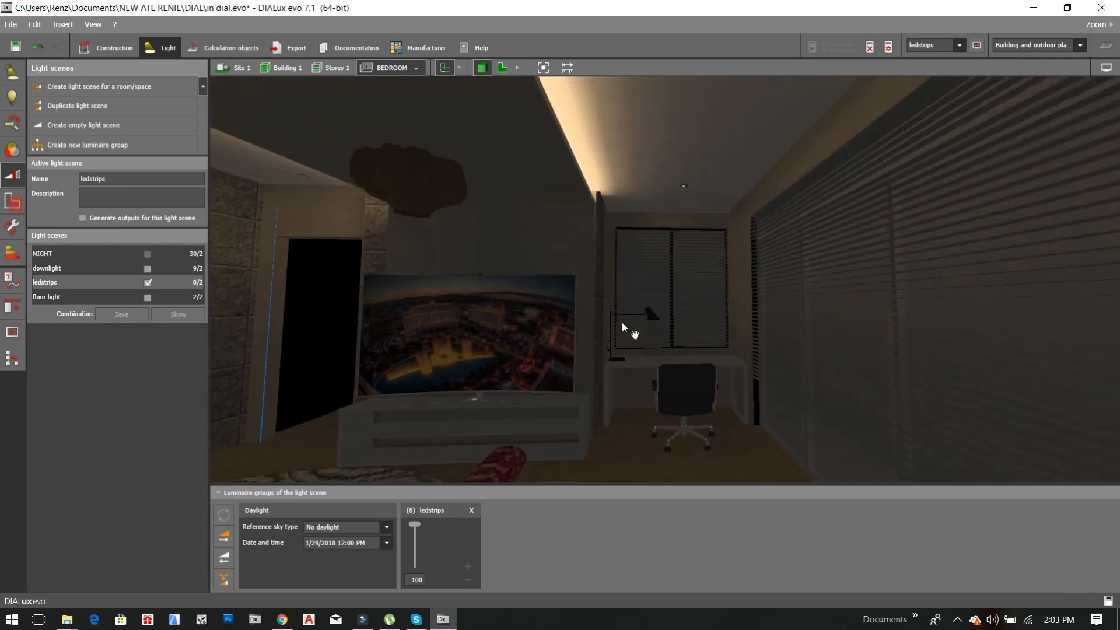
drag(625, 327, 689, 367)
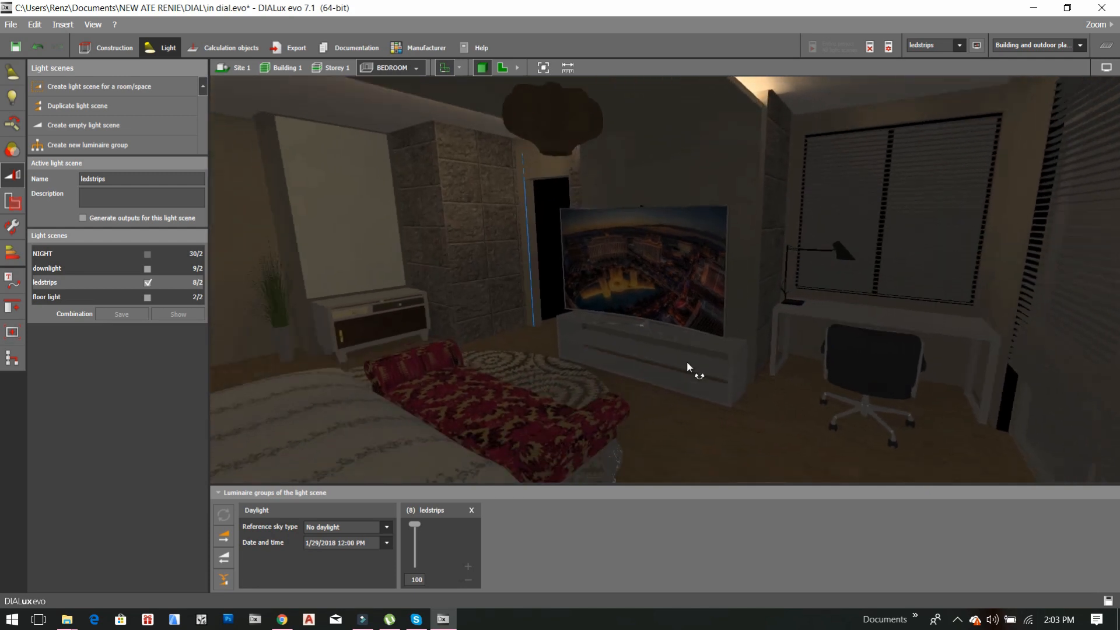
drag(690, 367, 672, 275)
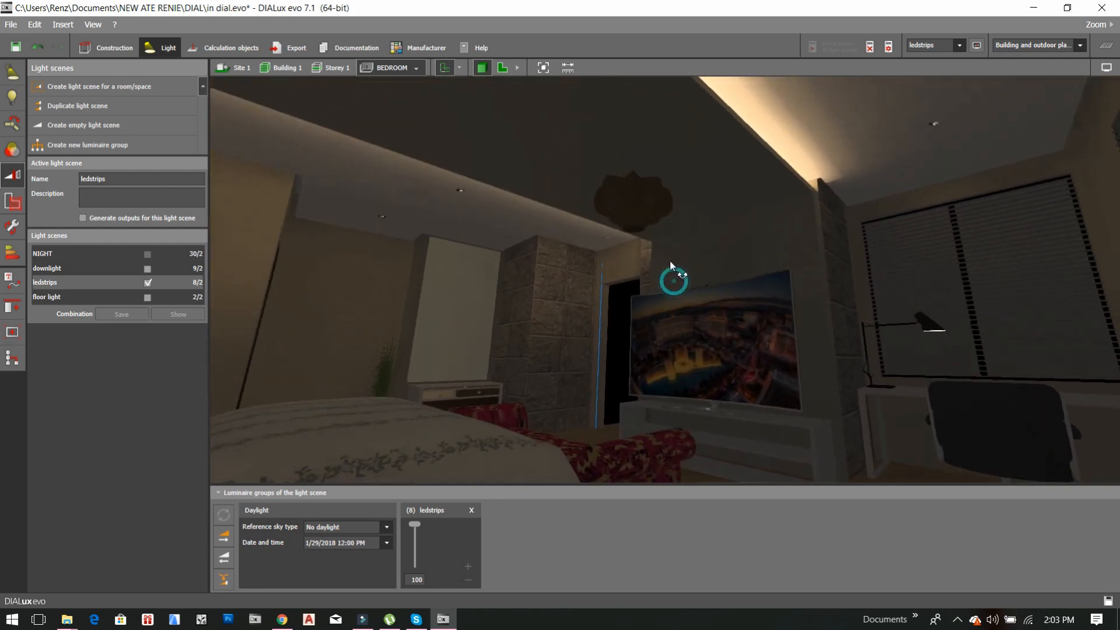
drag(669, 268, 780, 277)
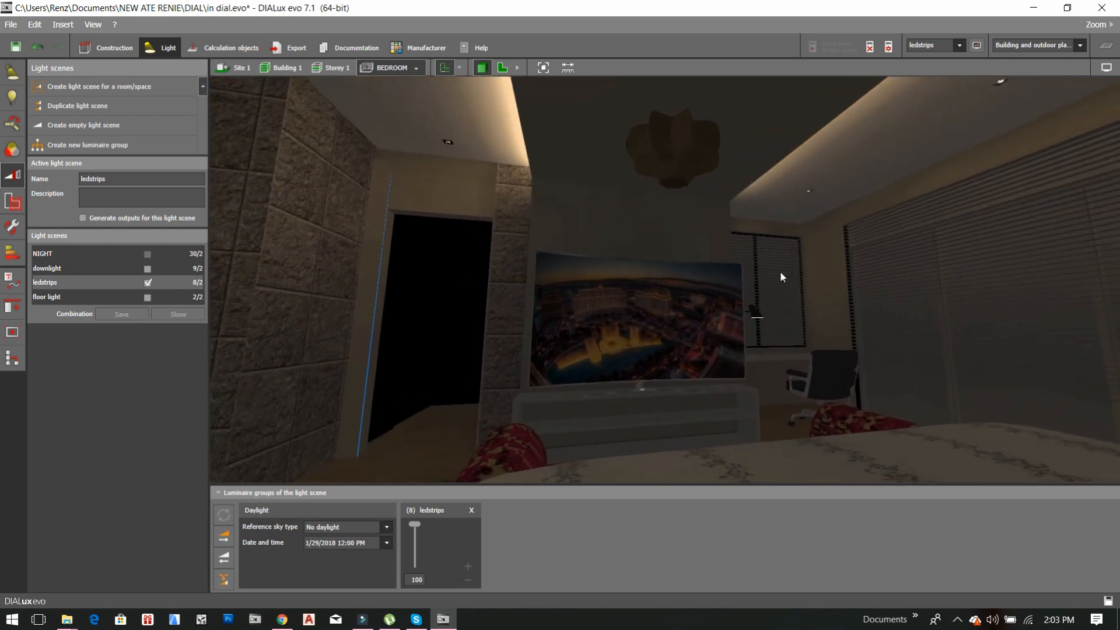